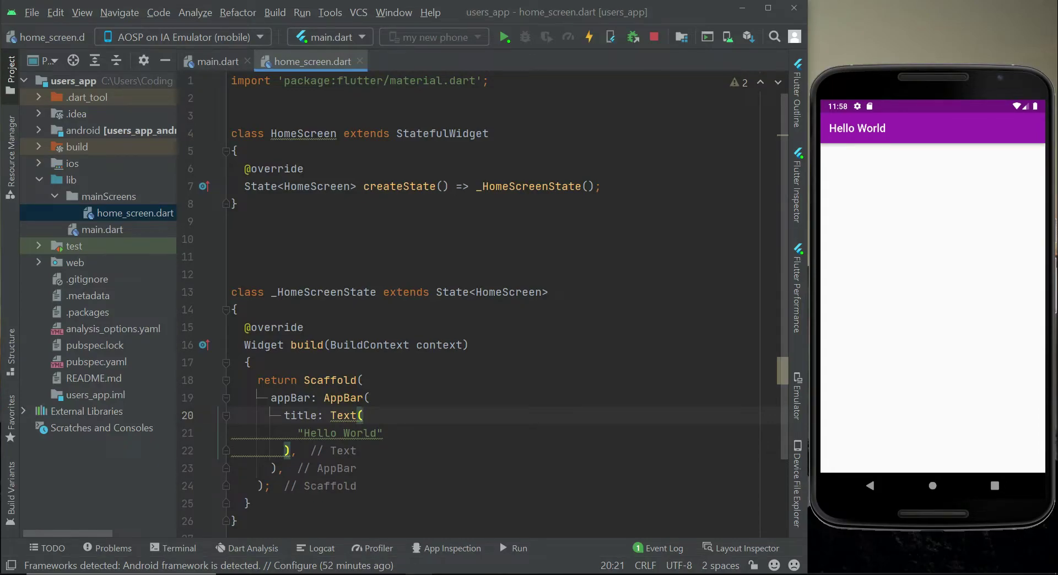
{"action": "mouse_move", "coordinate": [579, 275]}
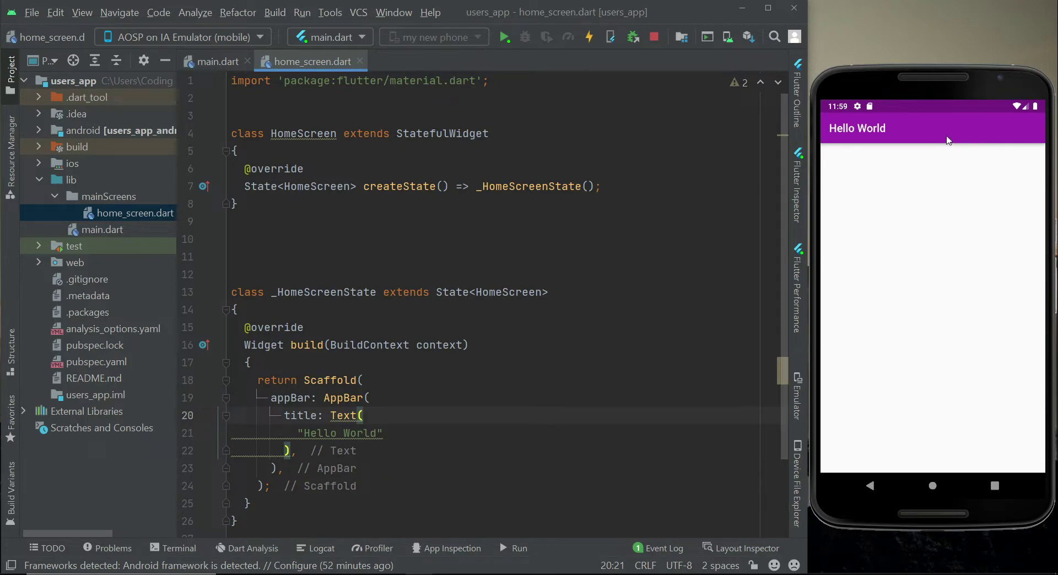
{"action": "mouse_move", "coordinate": [959, 143]}
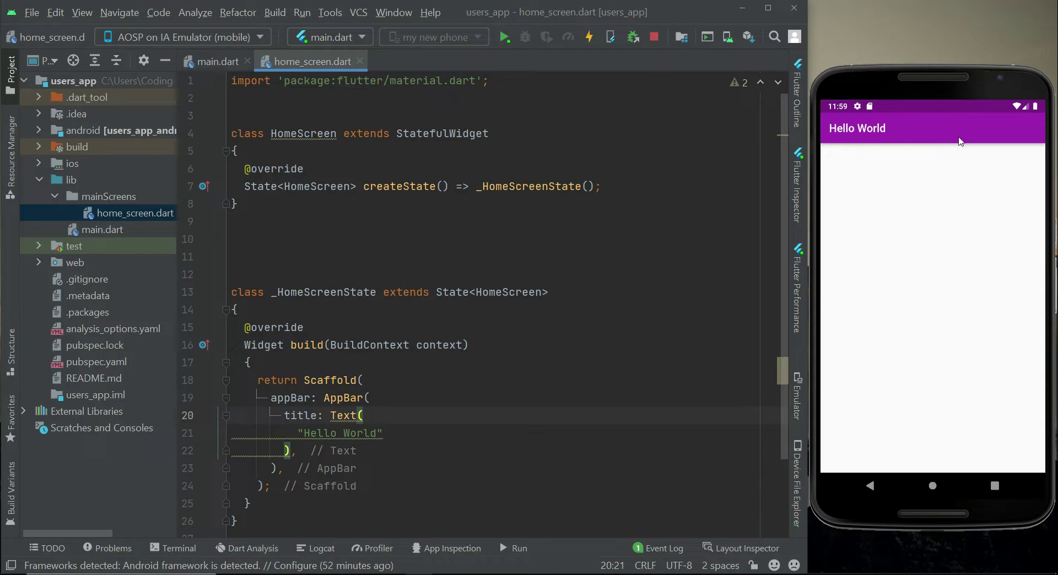
{"action": "mouse_move", "coordinate": [968, 132]}
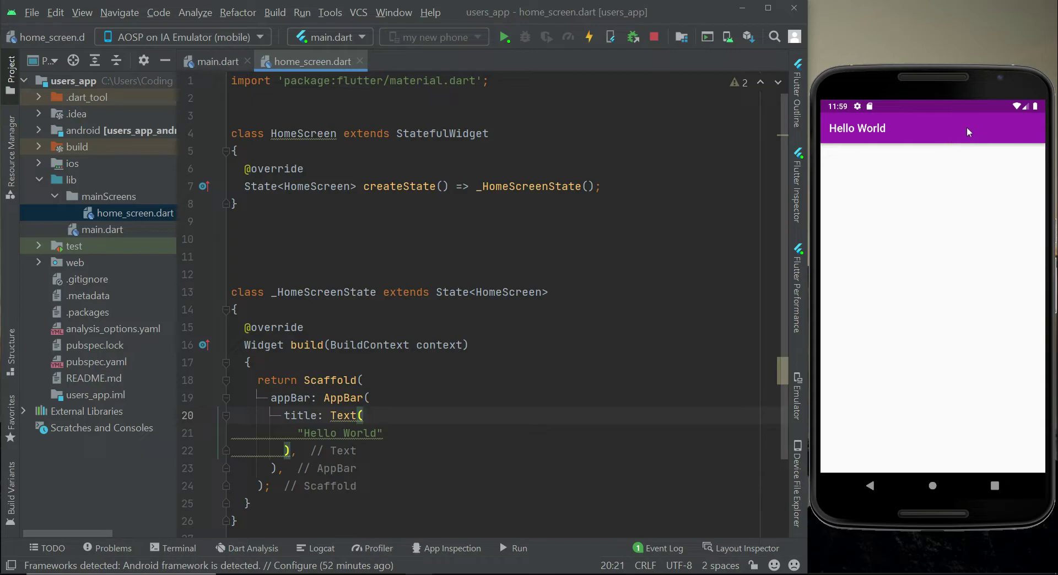
{"action": "mouse_move", "coordinate": [973, 135]}
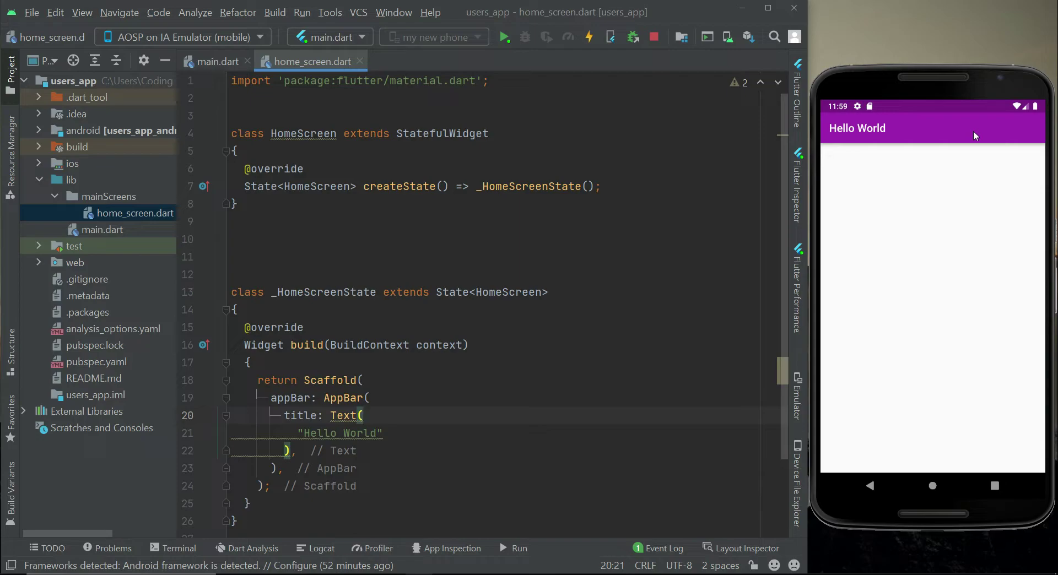
{"action": "mouse_move", "coordinate": [1013, 137]}
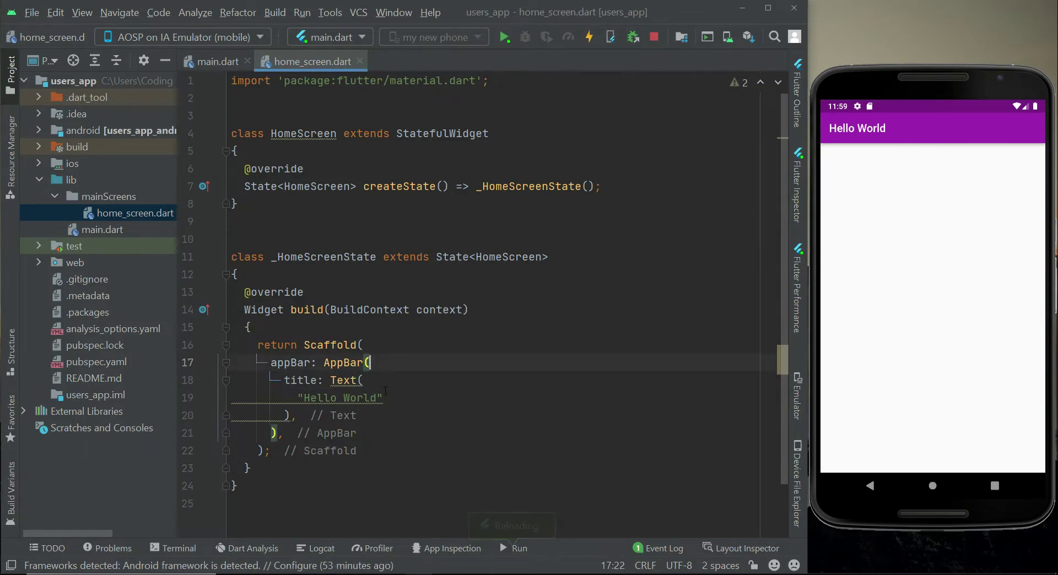
Add flexibleSpace: Container(decoration: BoxDecoration( inside the AppBar
{"action": "scroll", "scroll_direction": "down", "scroll_amount": 3}
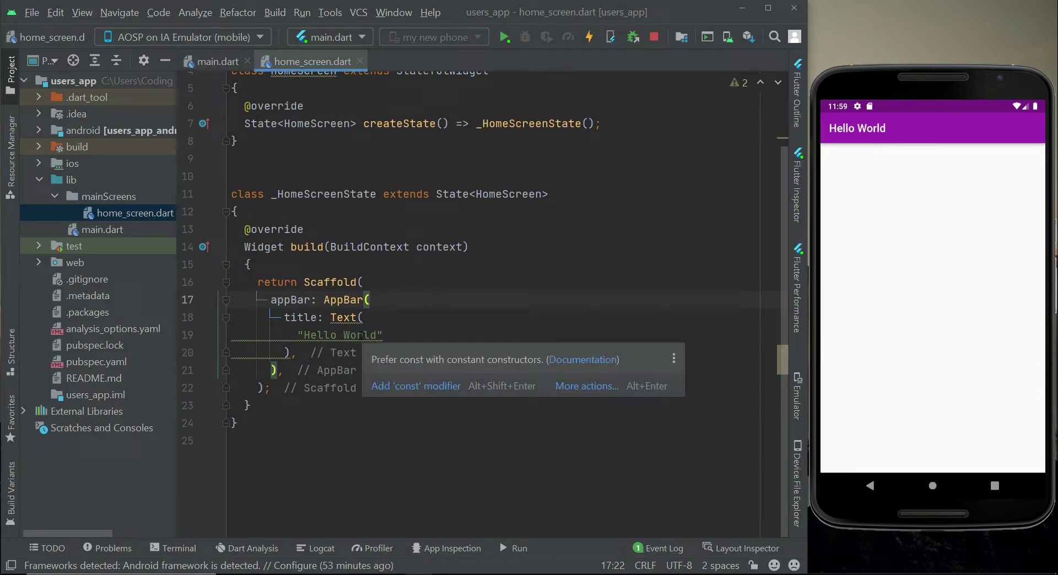
{"action": "type", "text": "flexibleSpace: ,"}
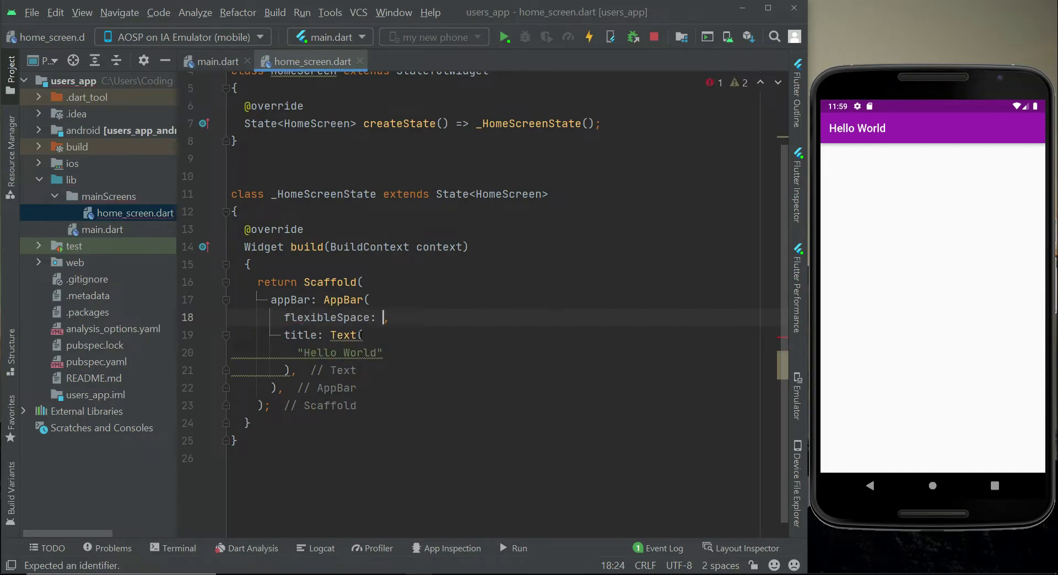
{"action": "type", "text": "Container("}
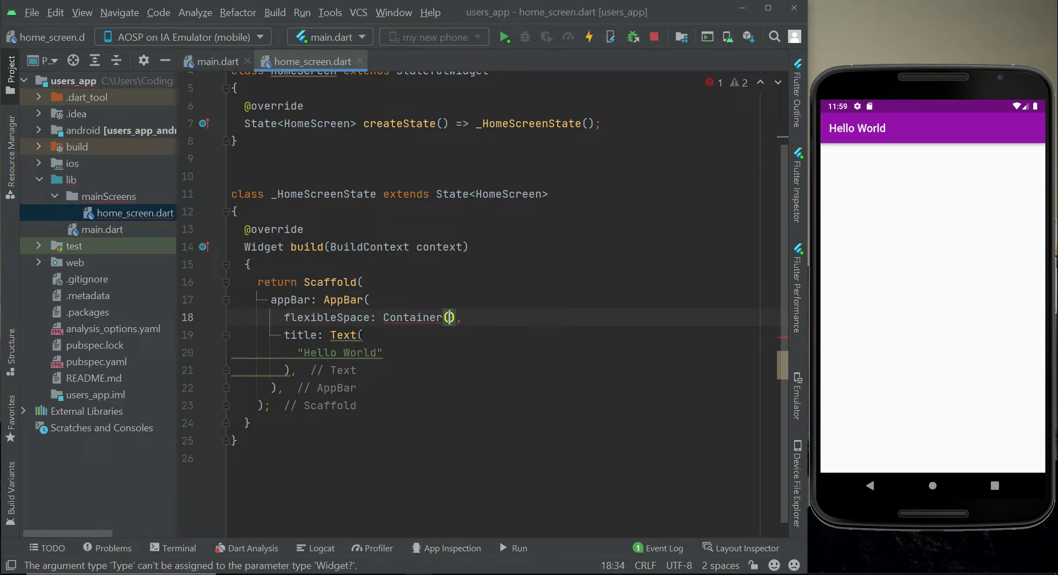
{"action": "type", "text": "de"}
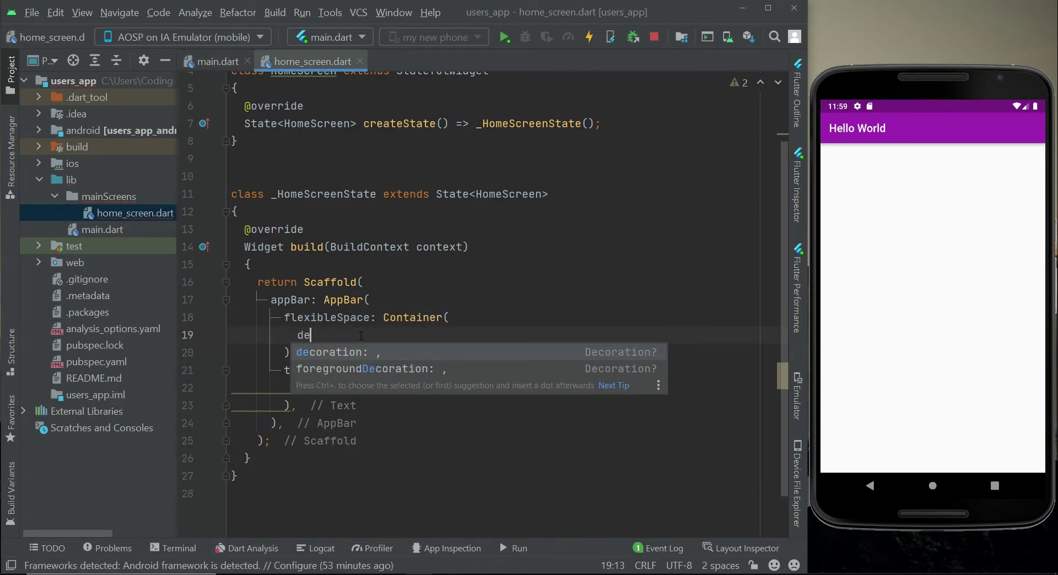
{"action": "type", "text": "coration: co"}
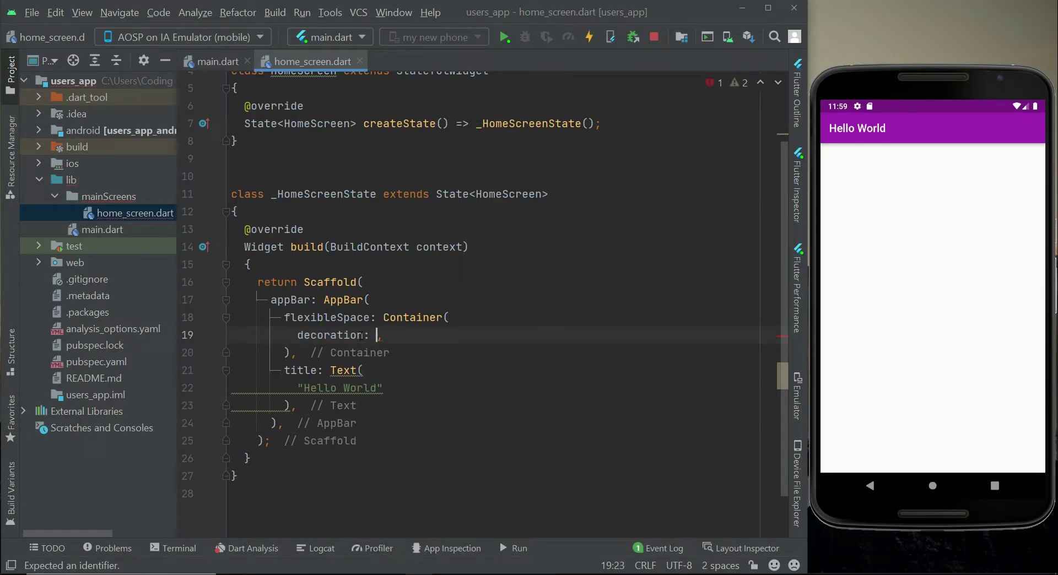
{"action": "type", "text": "BoxDecoration"}
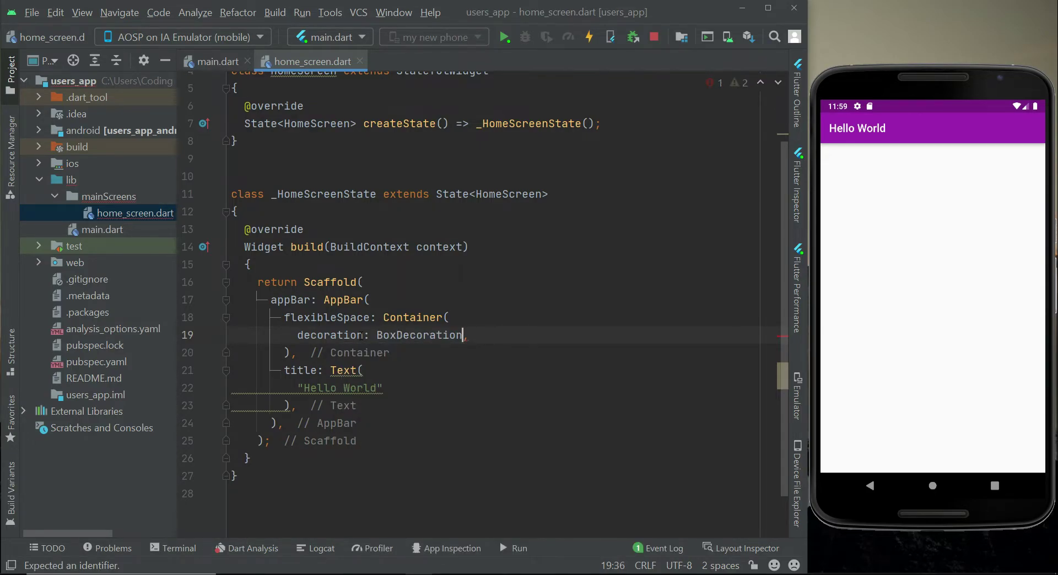
{"action": "type", "text": "("}
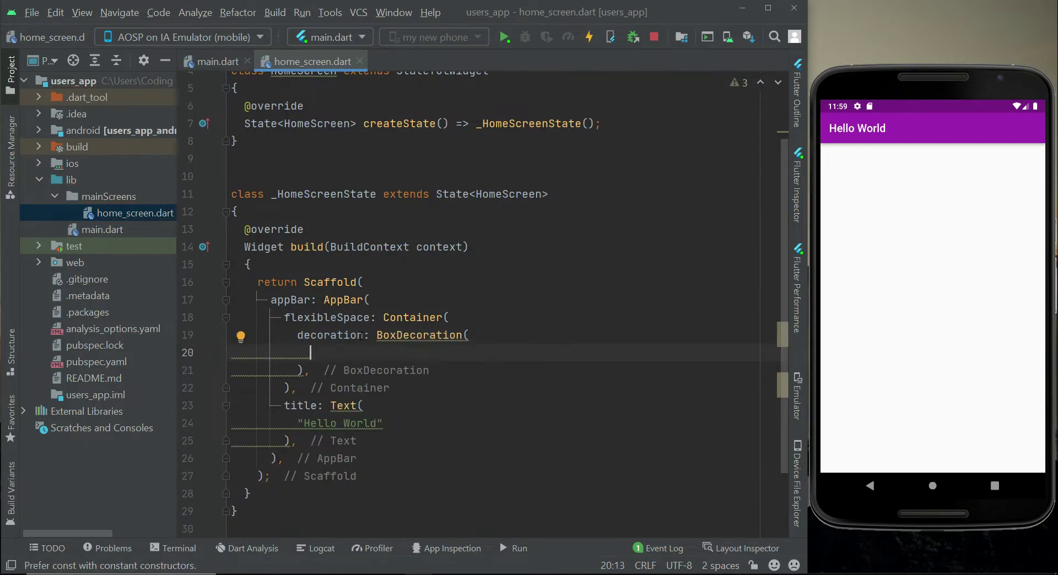
Give the BoxDecoration a gradient: LinearGradient from code completion
{"action": "type", "text": "gradient:"}
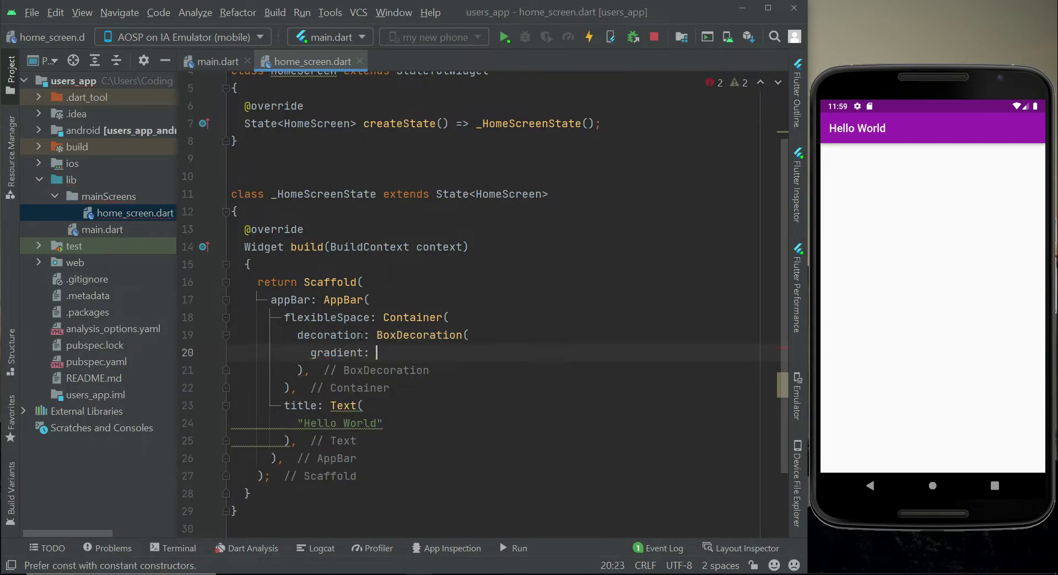
{"action": "type", "text": "Linear"}
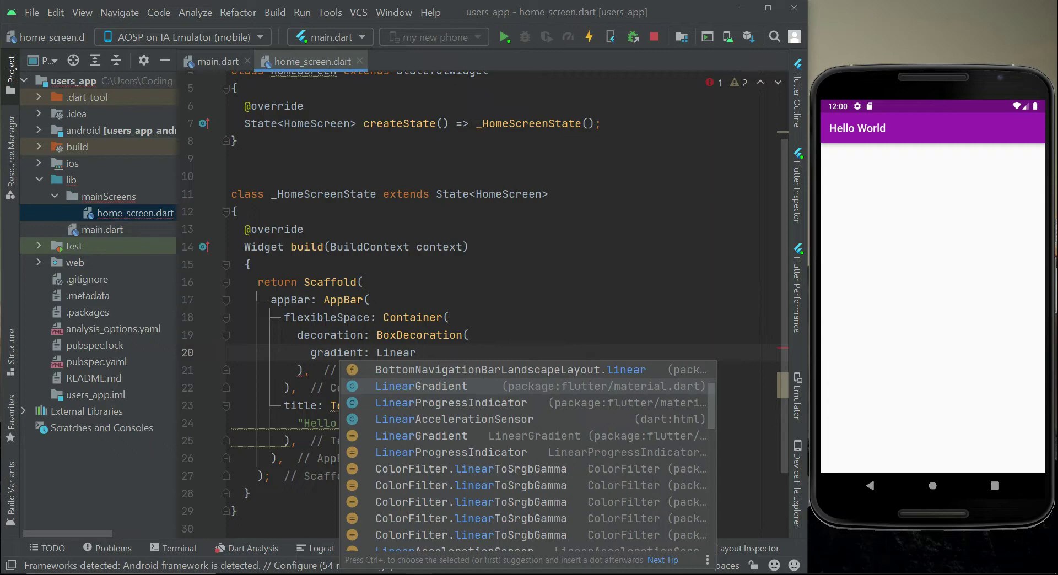
{"action": "left_click", "coordinate": [421, 385]}
{"action": "type", "text": "colors:"}
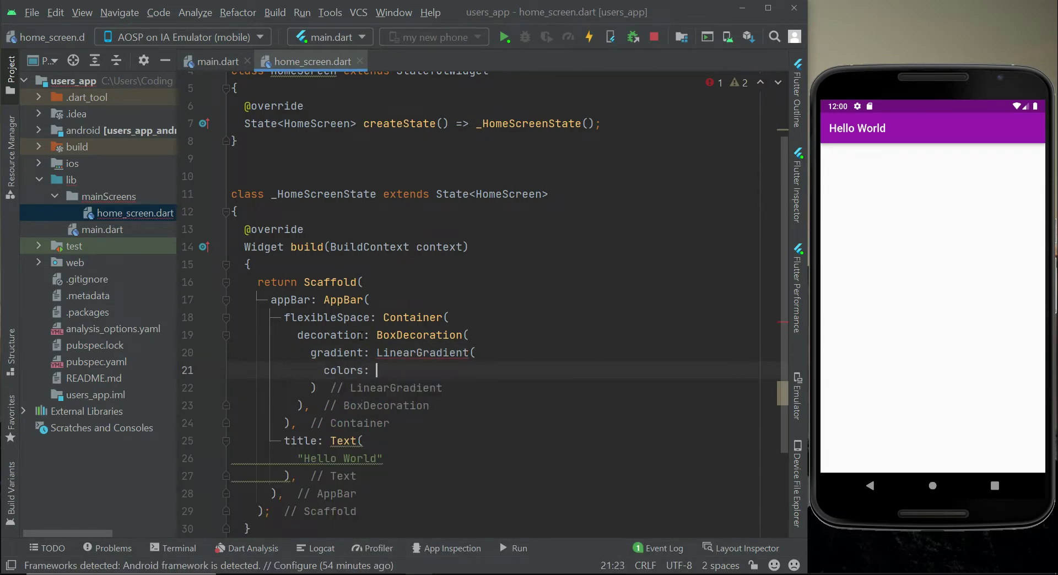
Start the colors list and add Colors.pinkAccent as the first gradient colour
{"action": "type", "text": "[]"}
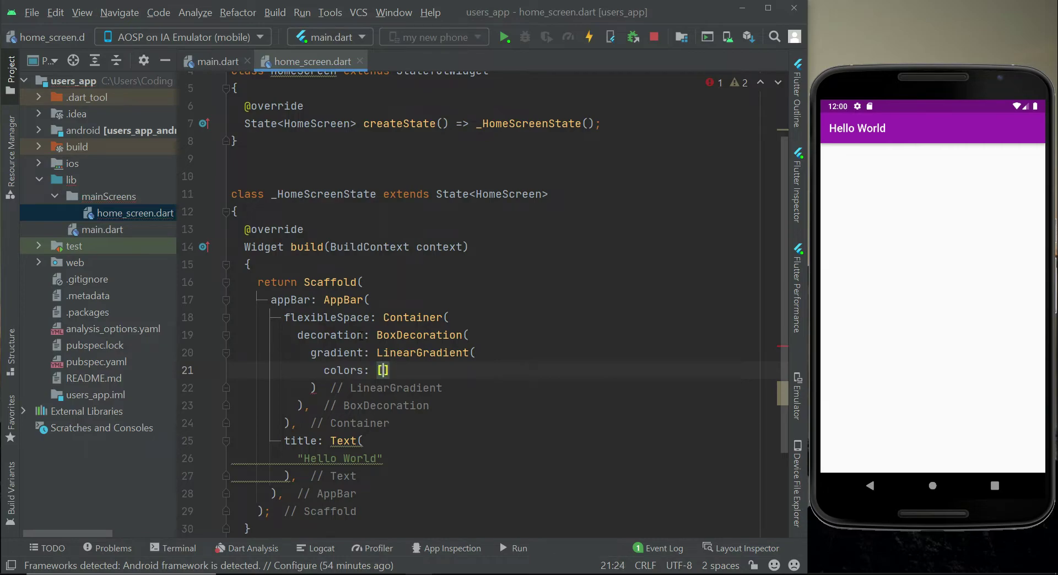
{"action": "type", "text": ","}
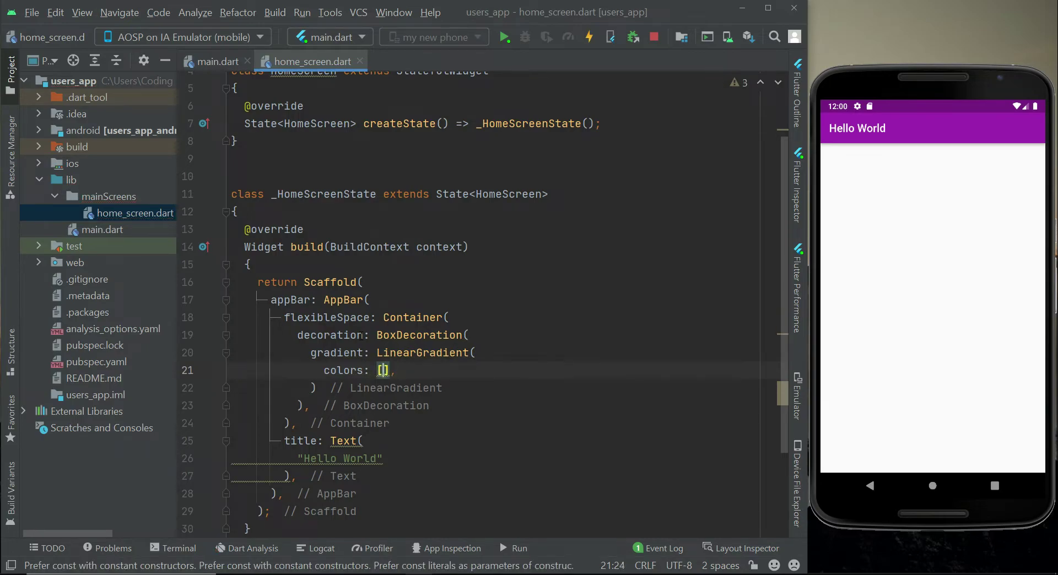
{"action": "key", "text": "Enter"}
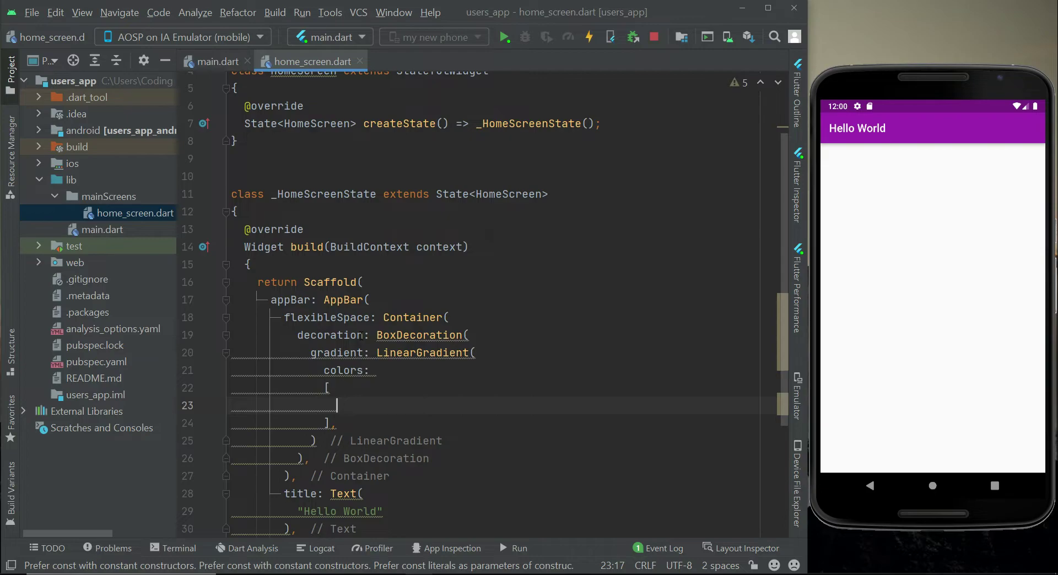
{"action": "type", "text": "Colors."}
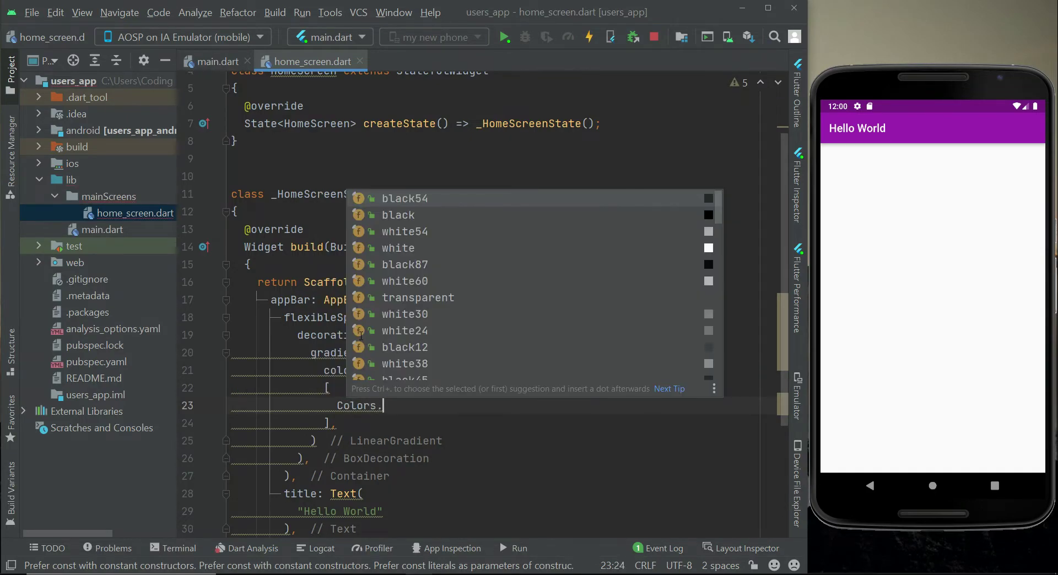
{"action": "type", "text": "pinkAccent,"}
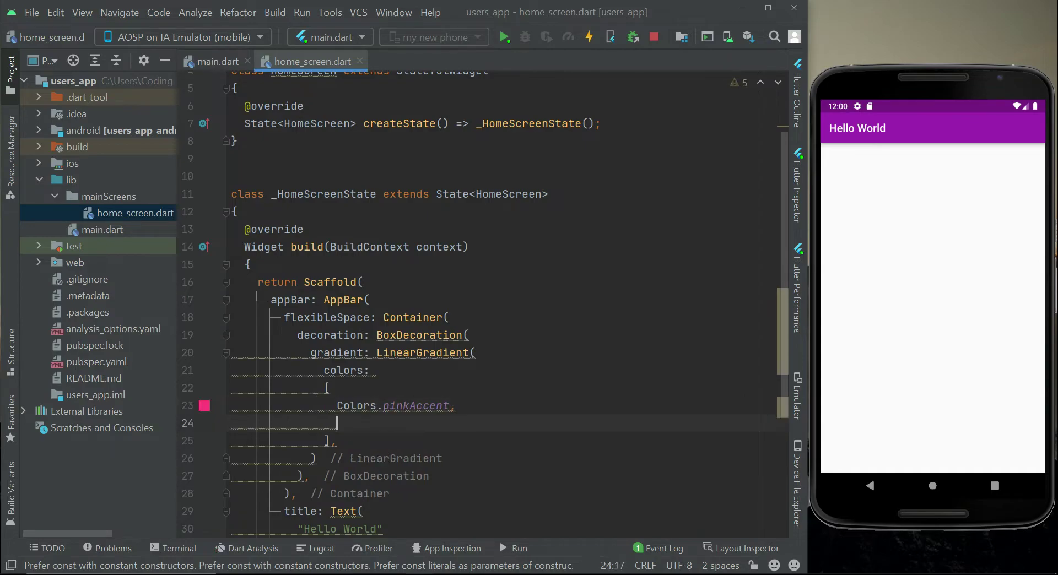
Add Colors.purpleAccent as the second colour and start a new line after the list
{"action": "type", "text": "Colors"}
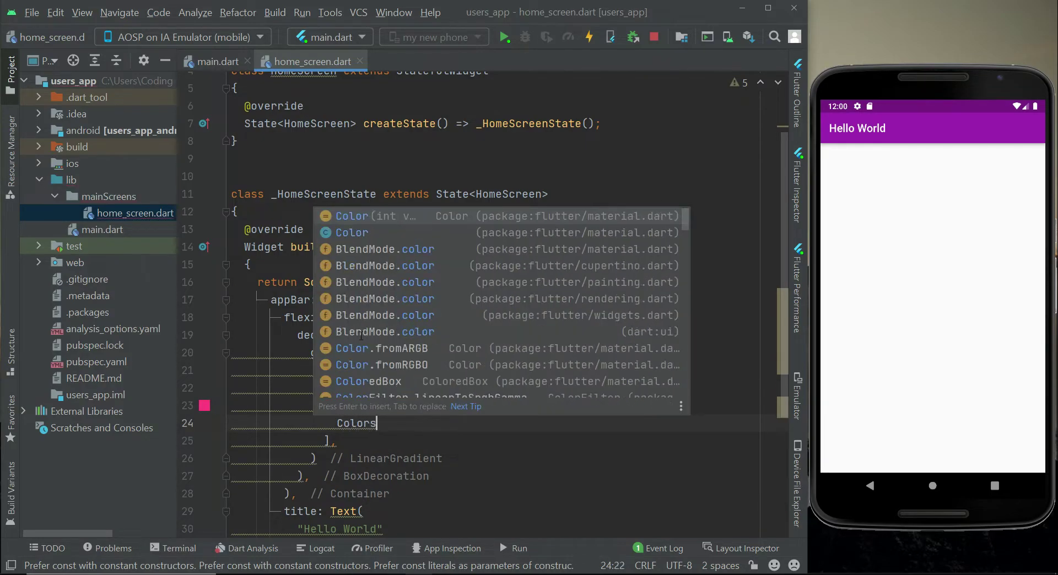
{"action": "type", "text": ".p"}
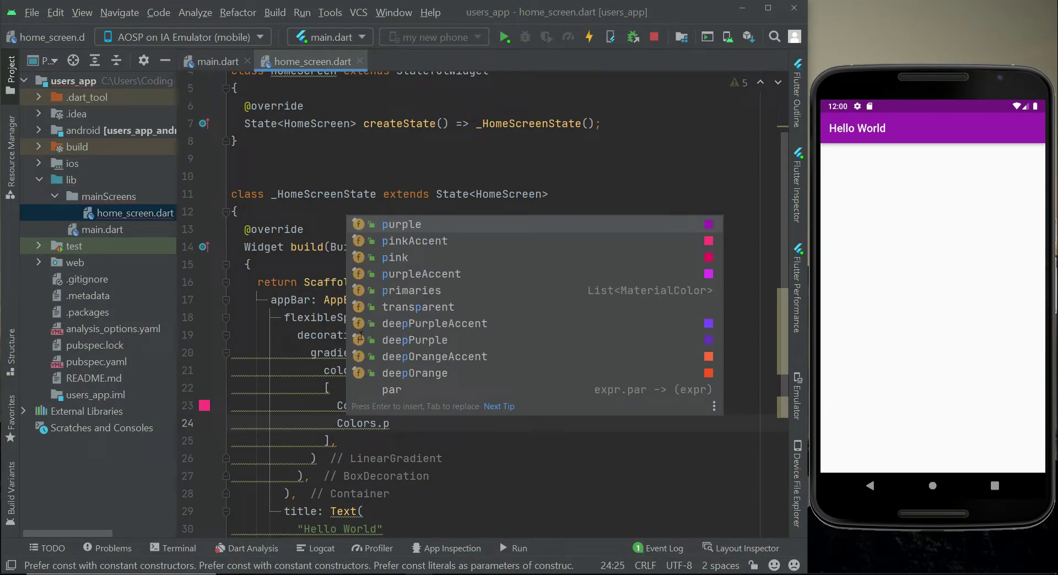
{"action": "type", "text": "u"}
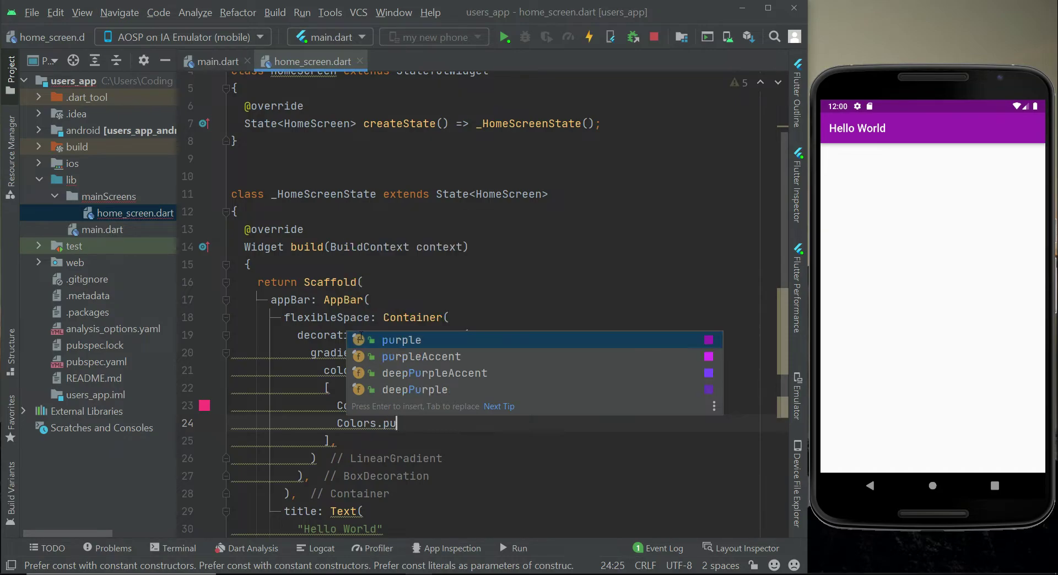
{"action": "type", "text": "rpleAccent,"}
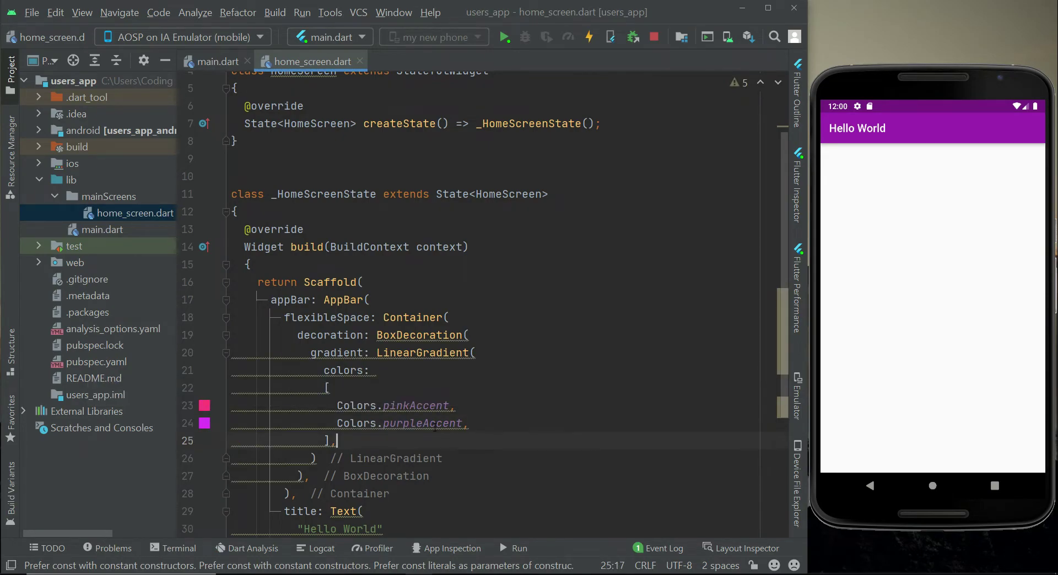
{"action": "key", "text": "enter"}
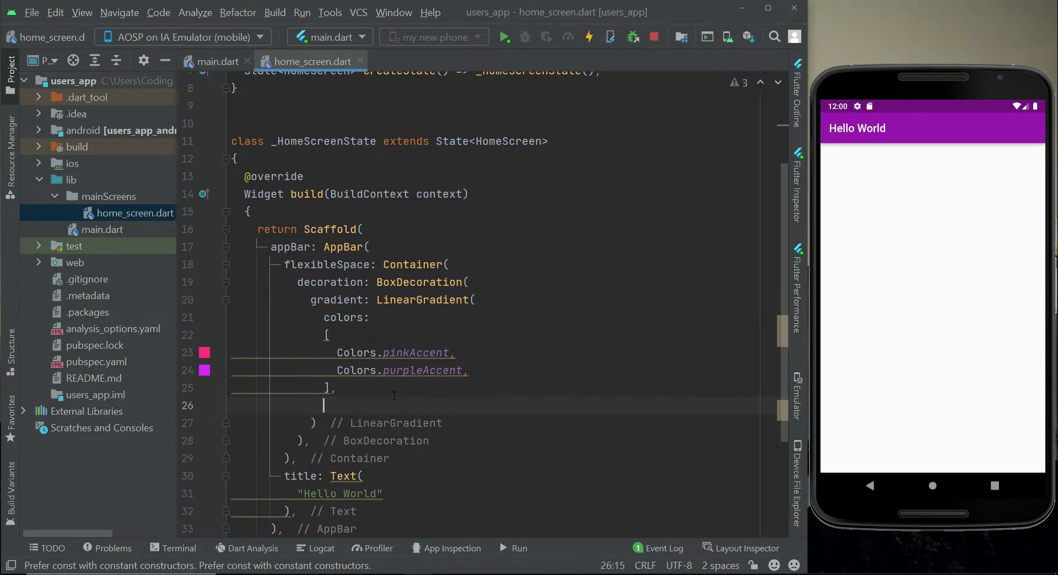
Set the gradient's begin to FractionalOffset(0.0, 0.0)
{"action": "type", "text": "begin:"}
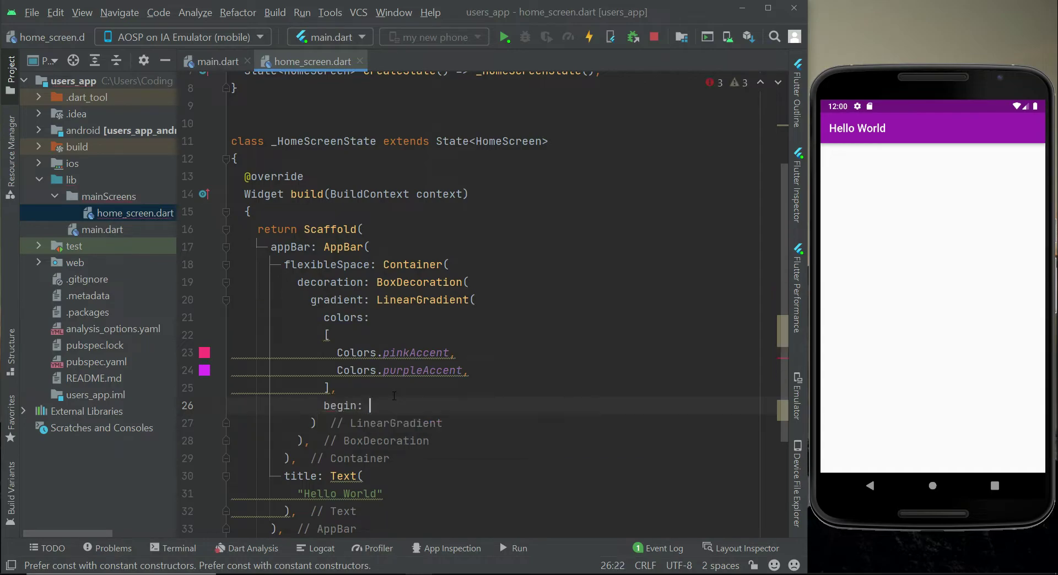
{"action": "type", "text": "Fra"}
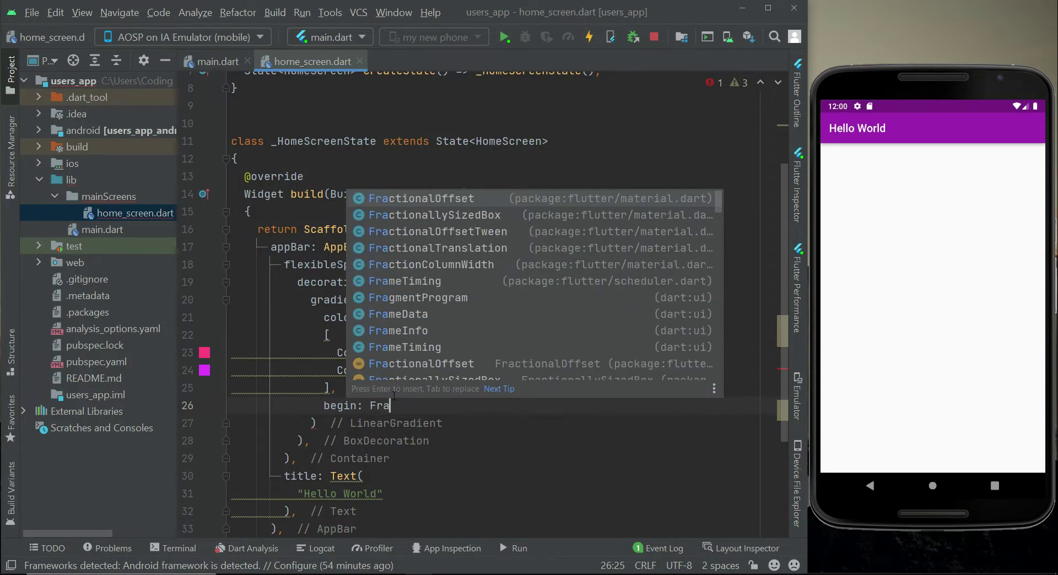
{"action": "key", "text": "Enter"}
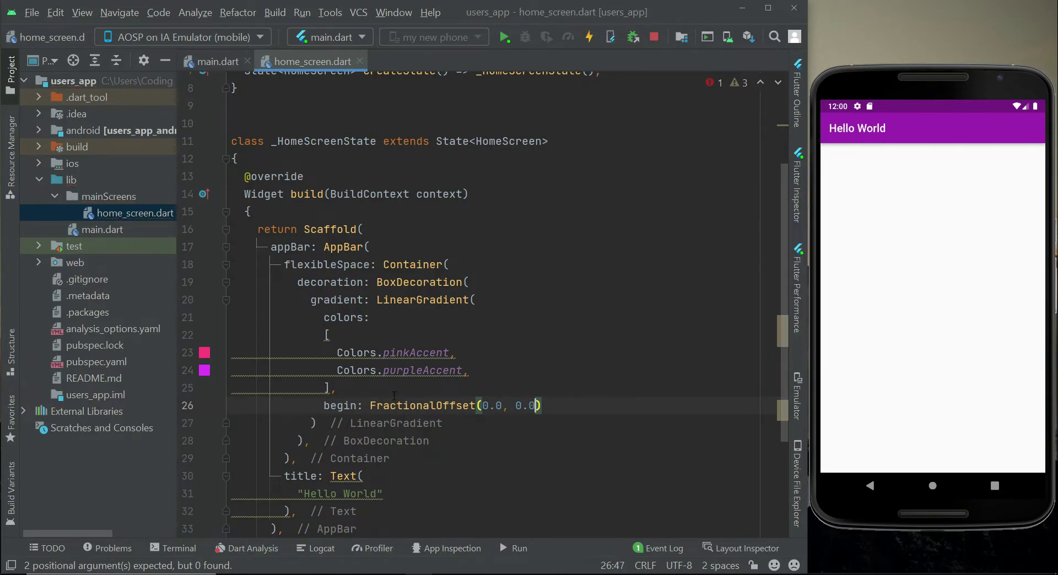
{"action": "key", "text": "enter"}
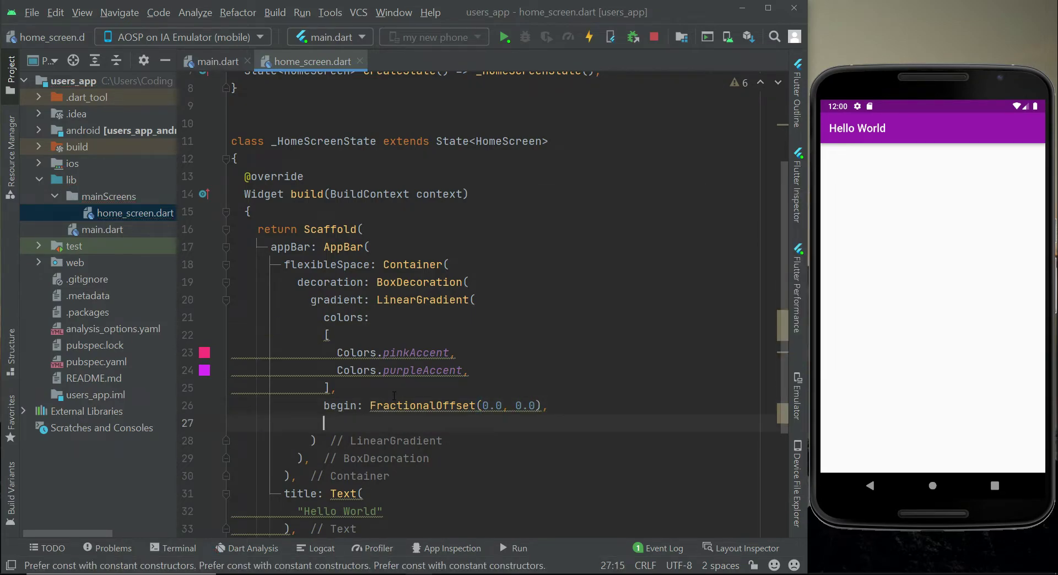
Set the gradient's end to FractionalOffset(1.0, 0.0) and start the stops entry
{"action": "type", "text": "end:"}
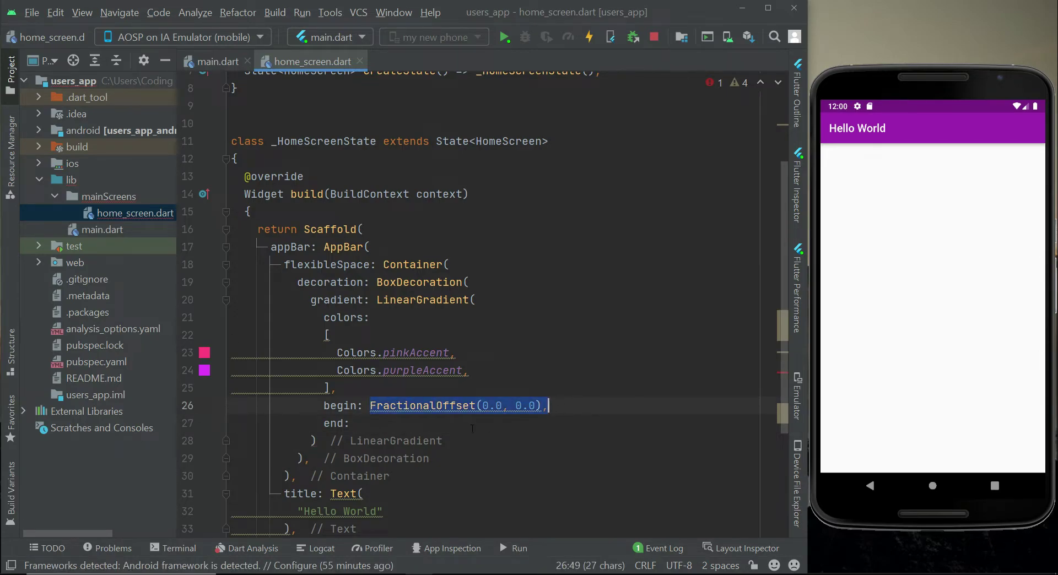
{"action": "type", "text": "FractionalOffset(0.0, 0.0),"}
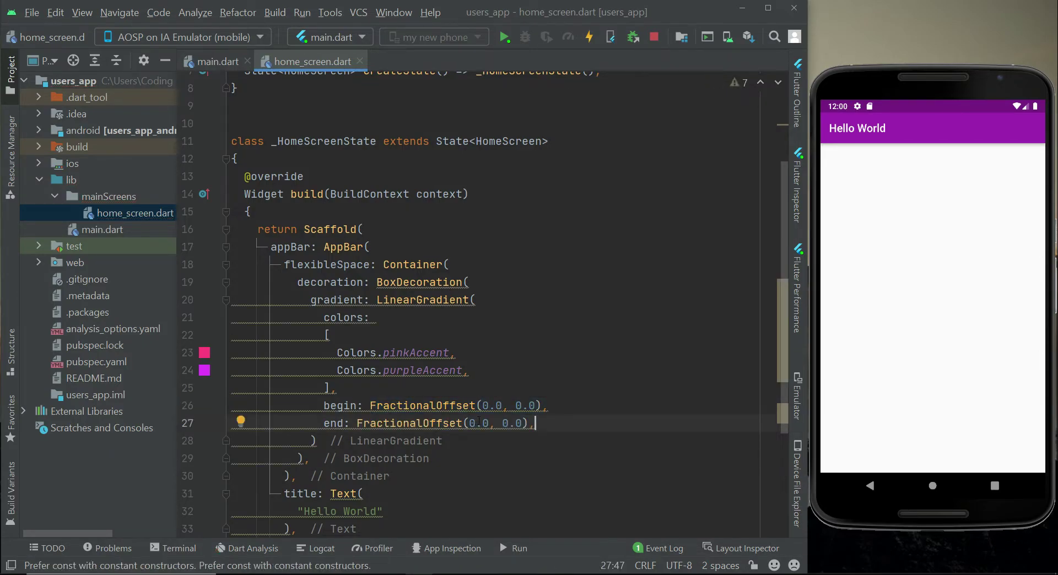
{"action": "type", "text": "1"}
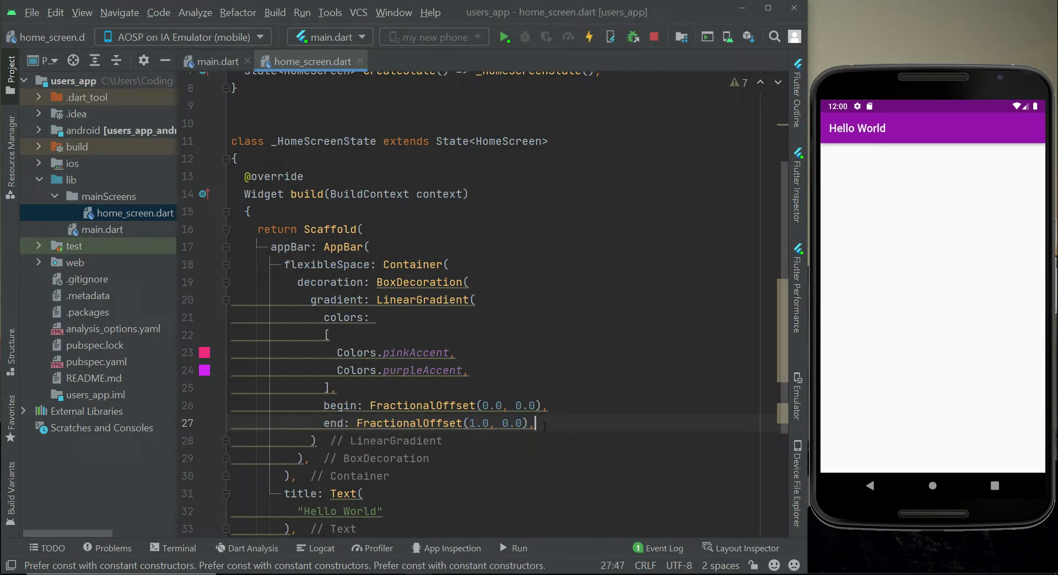
{"action": "type", "text": "stops: [0.0,"}
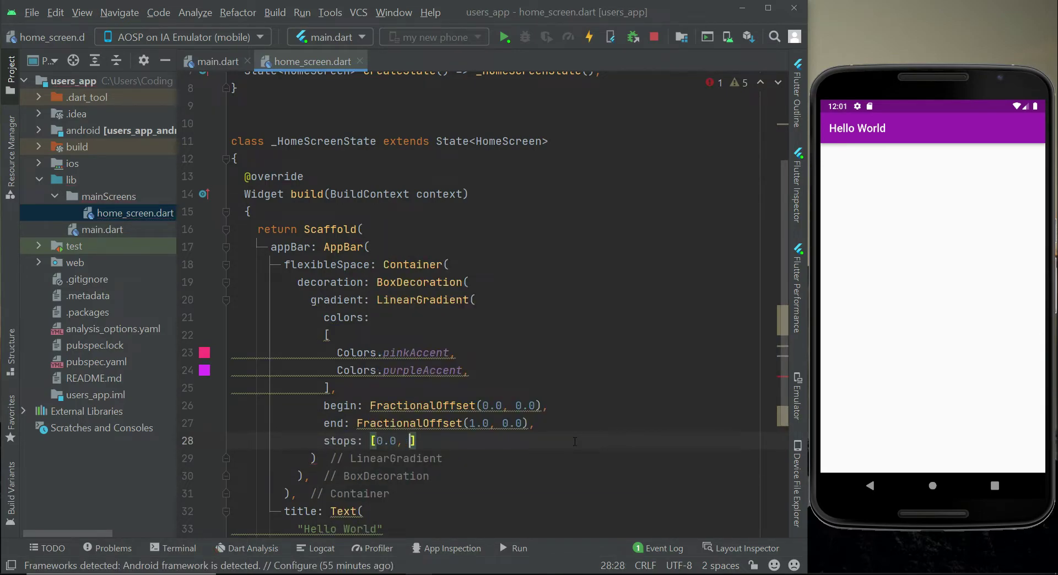
Finish stops [0.0, 1.0] and begin tileMode: TileMode with autocomplete
{"action": "type", "text": "1.0"}
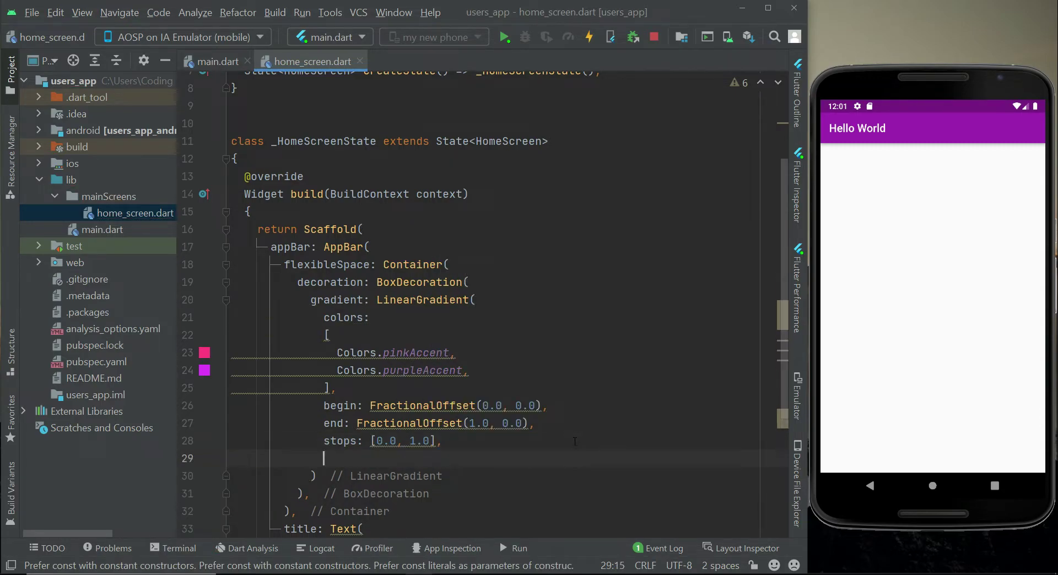
{"action": "type", "text": "tileMode:"}
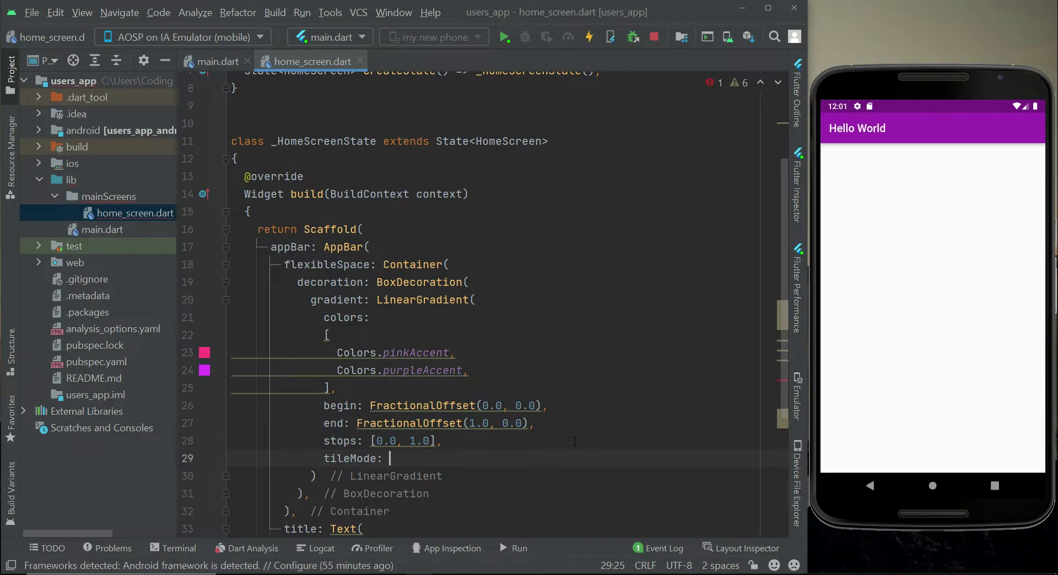
{"action": "type", "text": "TileMode.clamp,"}
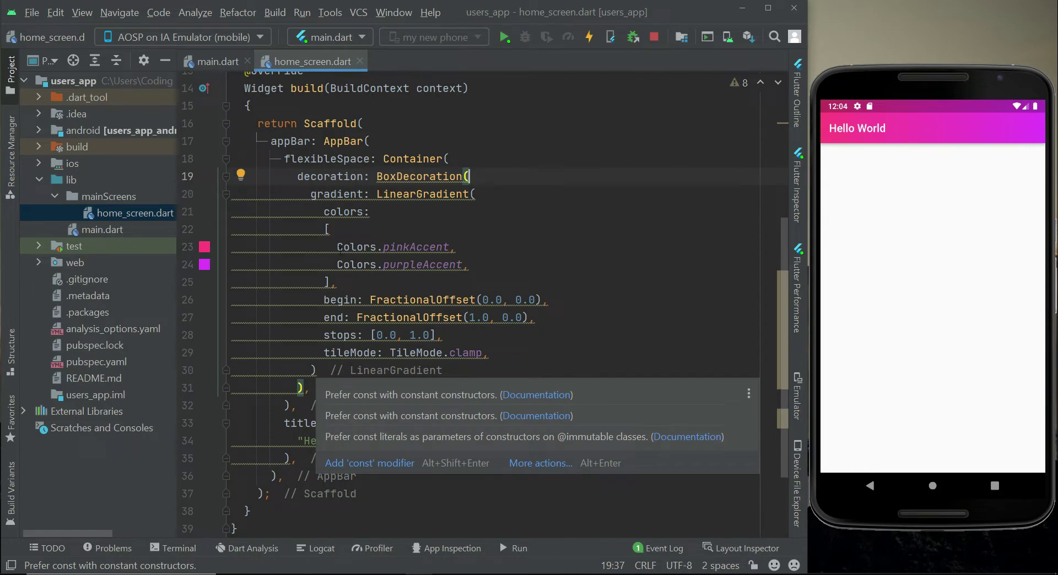
{"action": "left_click_drag", "start_coordinate": [336, 247], "coordinate": [468, 264]}
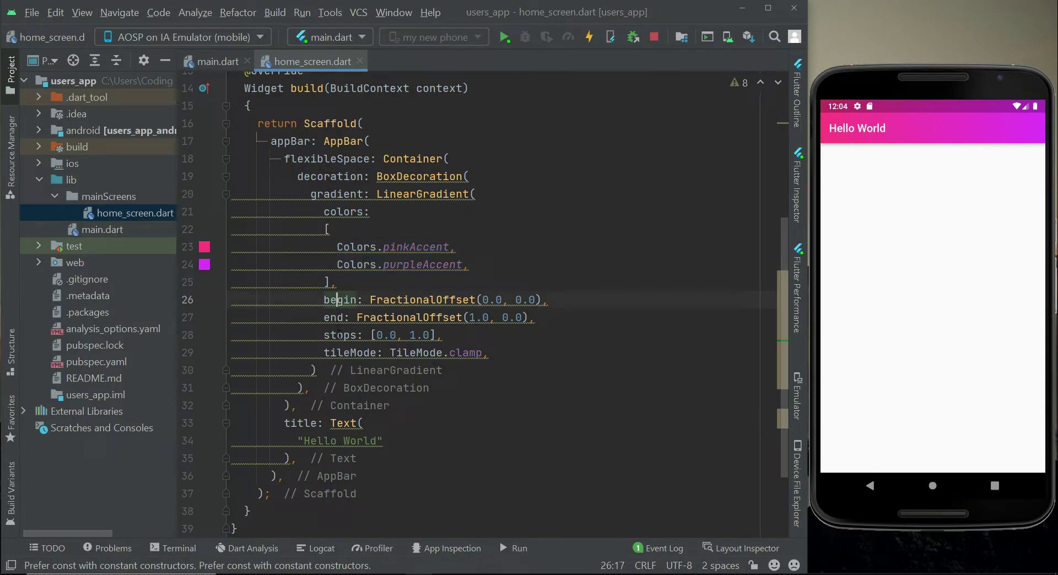
{"action": "double_click", "coordinate": [340, 335]}
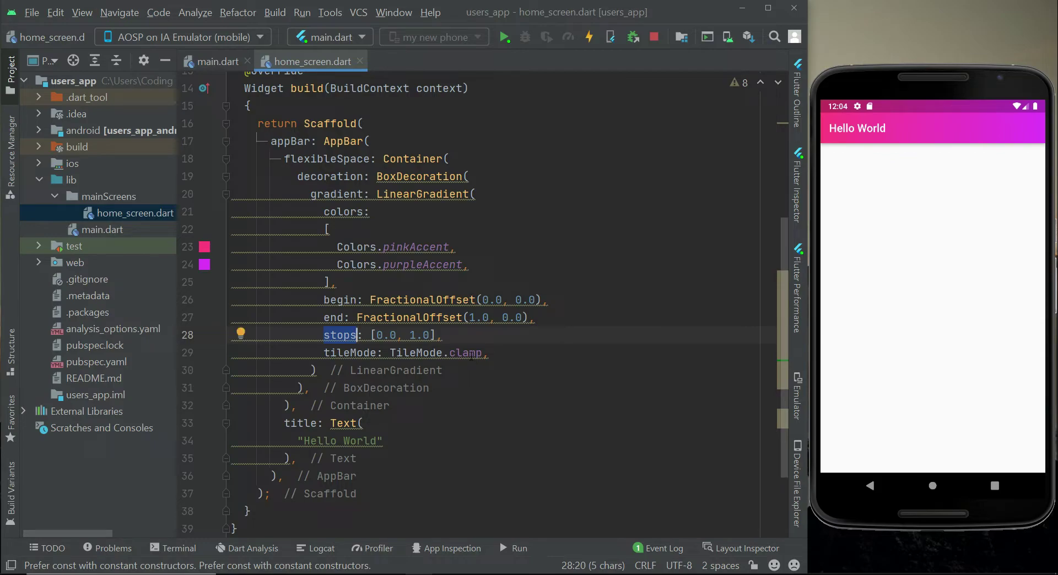
{"action": "left_click_drag", "start_coordinate": [337, 247], "coordinate": [468, 264]}
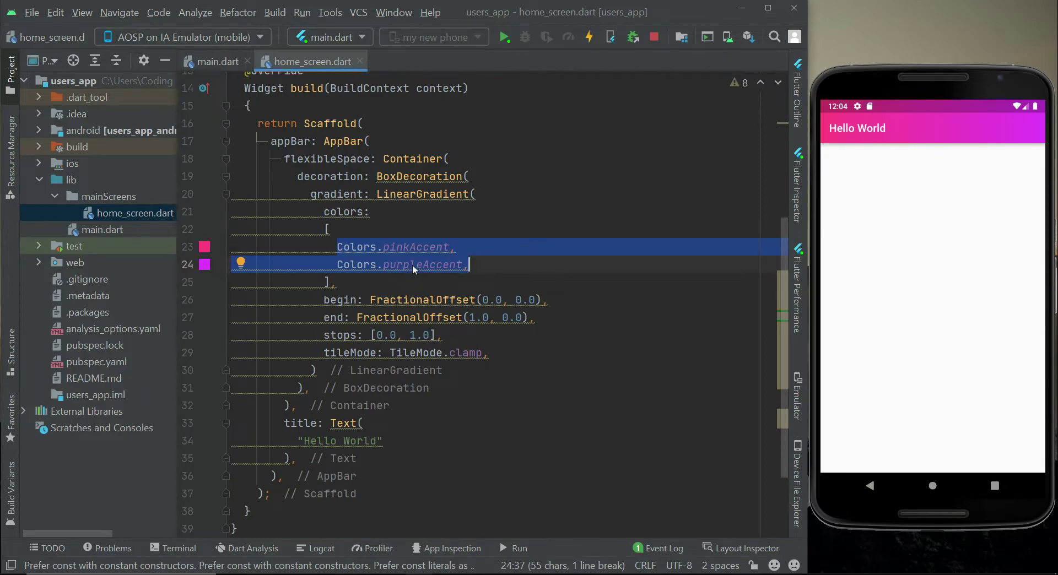
{"action": "left_click", "coordinate": [329, 228]}
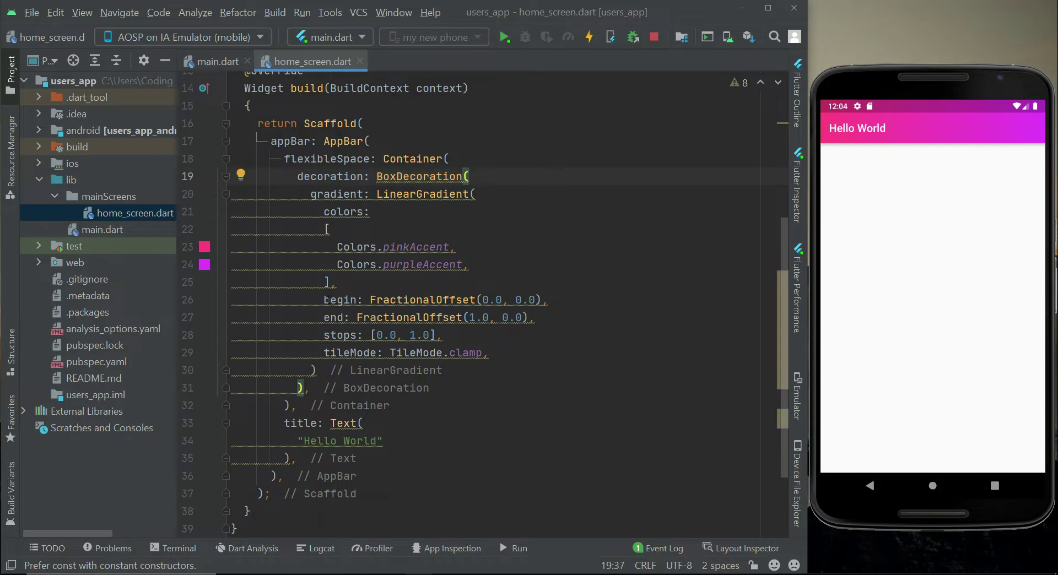
{"action": "left_click_drag", "start_coordinate": [324, 211], "coordinate": [442, 335]}
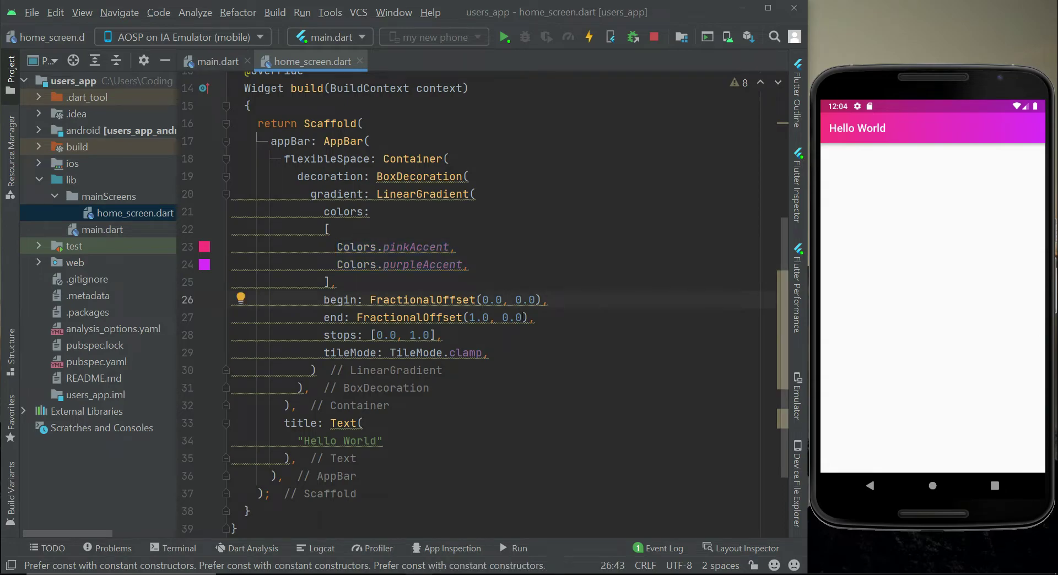
{"action": "left_click_drag", "start_coordinate": [322, 211], "coordinate": [443, 335]}
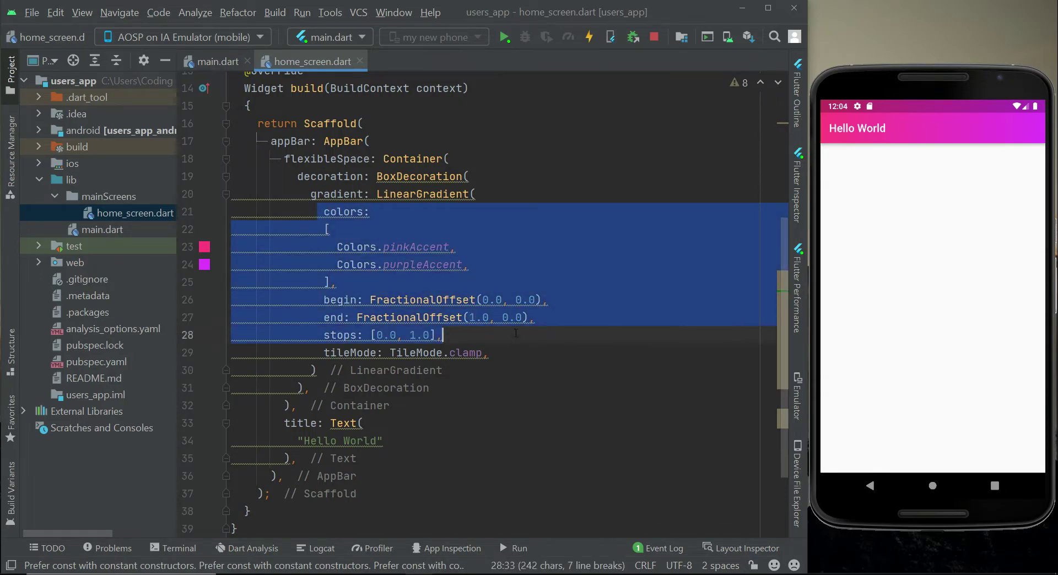
Mark the gradient BoxDecoration as const on the decoration line
{"action": "left_click", "coordinate": [378, 175]}
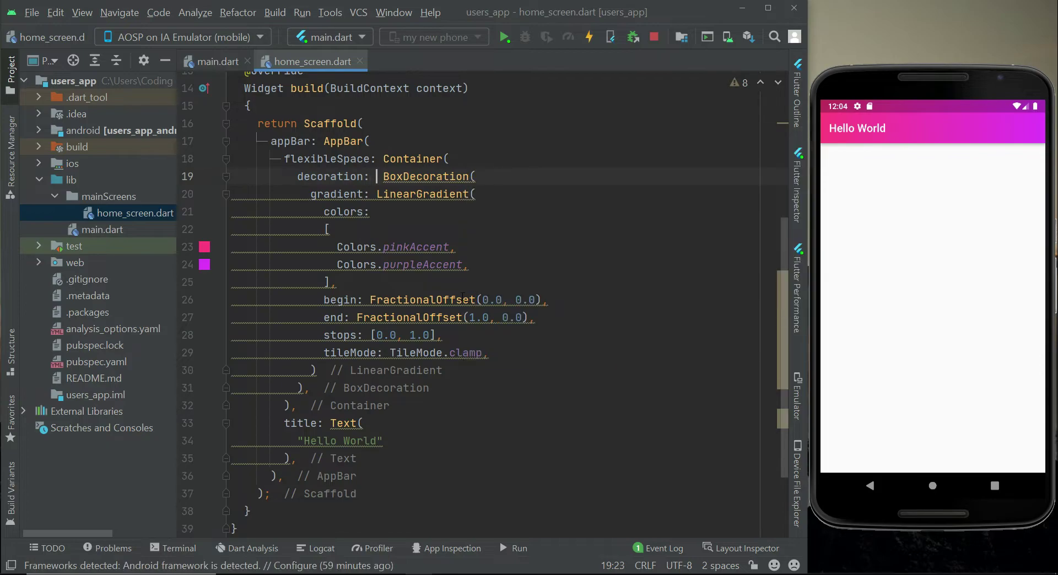
{"action": "type", "text": "const"}
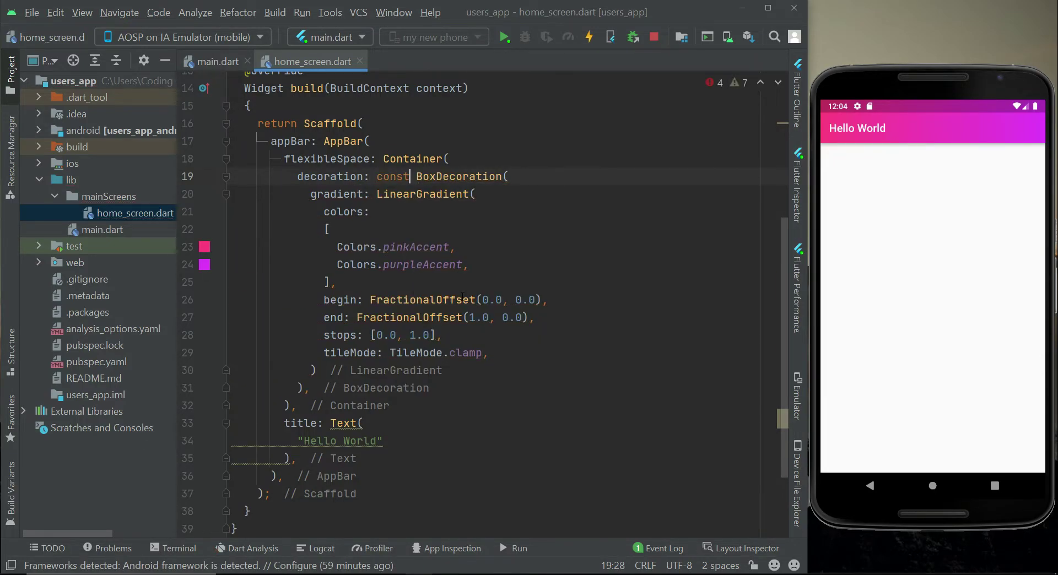
{"action": "double_click", "coordinate": [392, 176]}
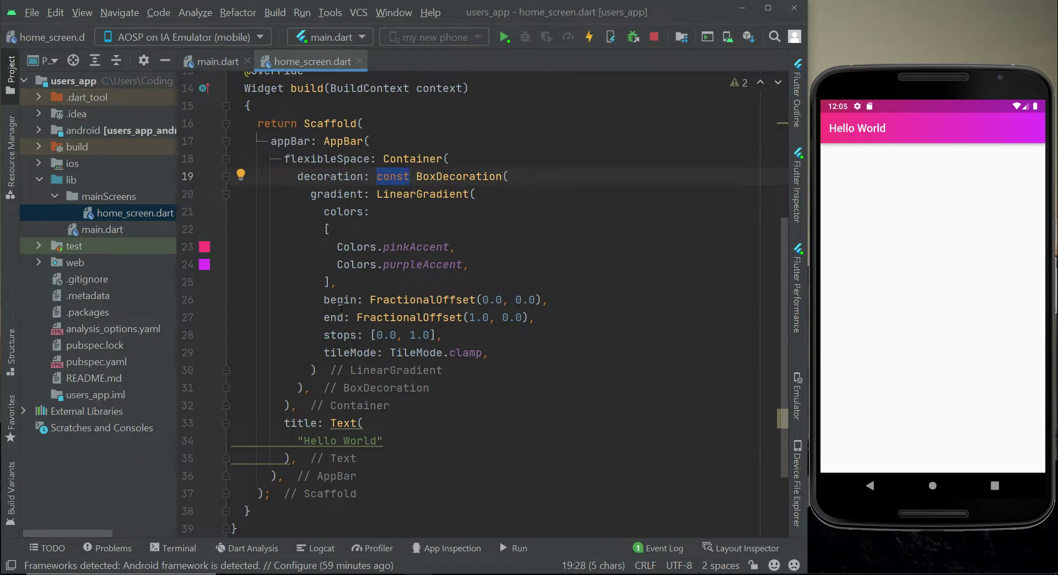
{"action": "mouse_move", "coordinate": [421, 265]}
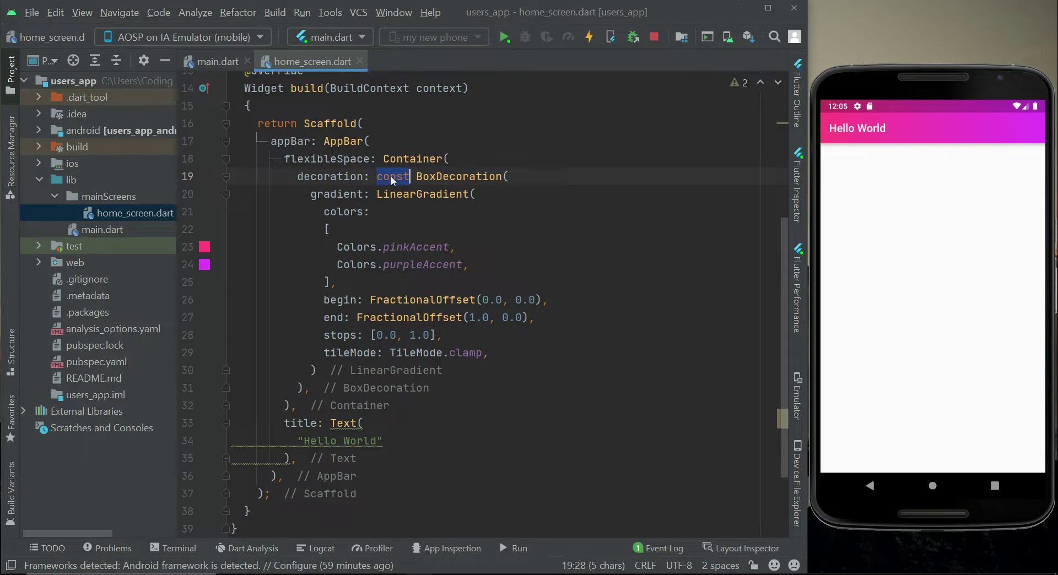
{"action": "left_click", "coordinate": [393, 176]}
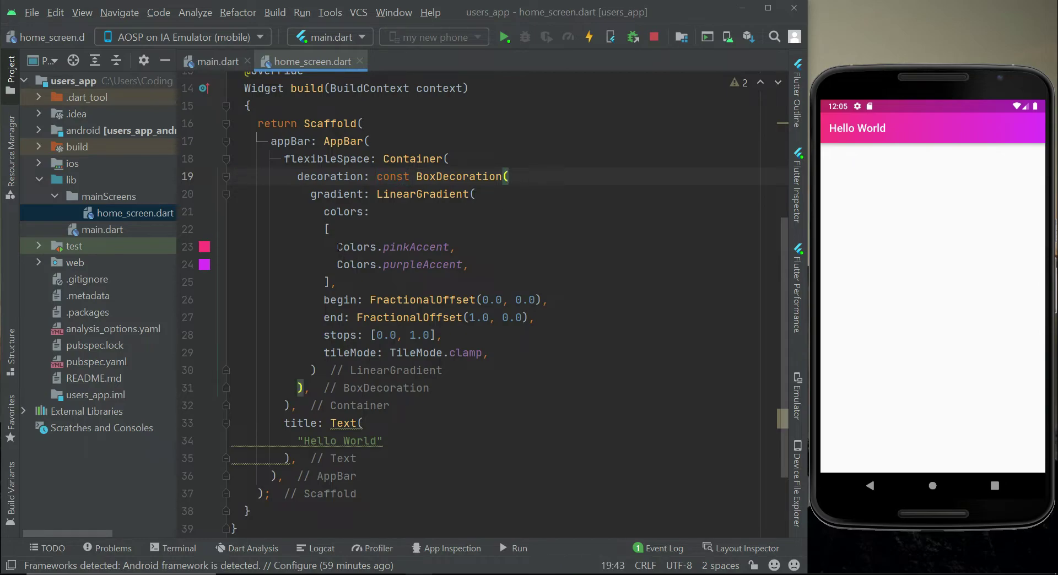
{"action": "left_click_drag", "start_coordinate": [337, 247], "coordinate": [467, 265]}
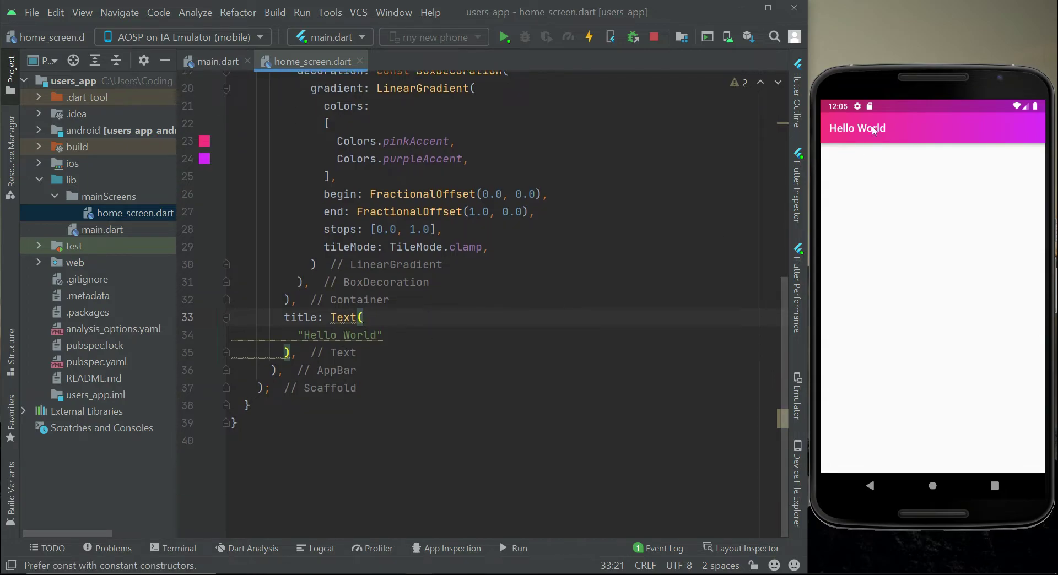
Replace the Hello World title with 'iShop' and make its Text widget const
{"action": "double_click", "coordinate": [340, 335]}
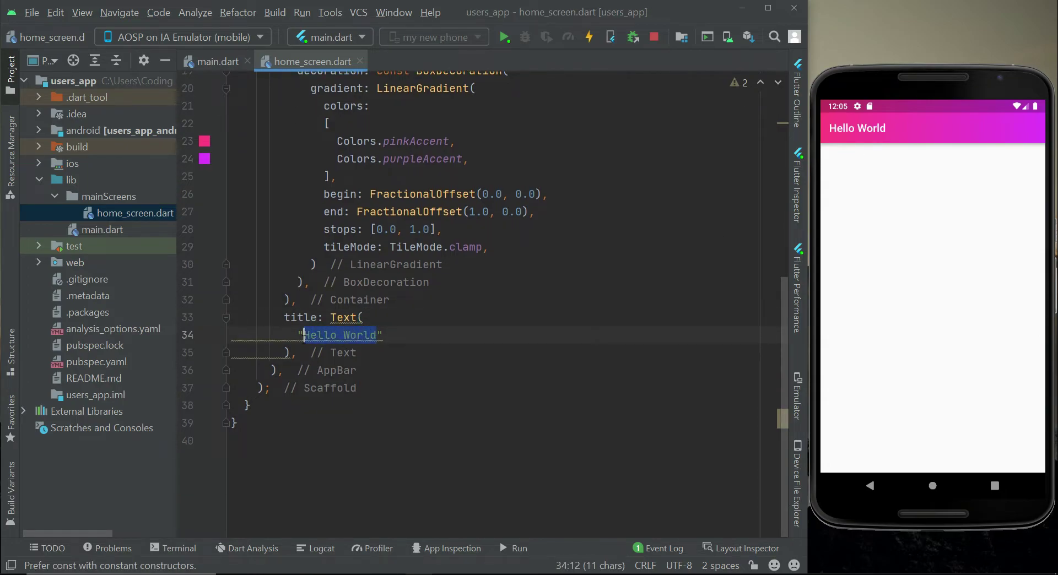
{"action": "type", "text": "iShop\""}
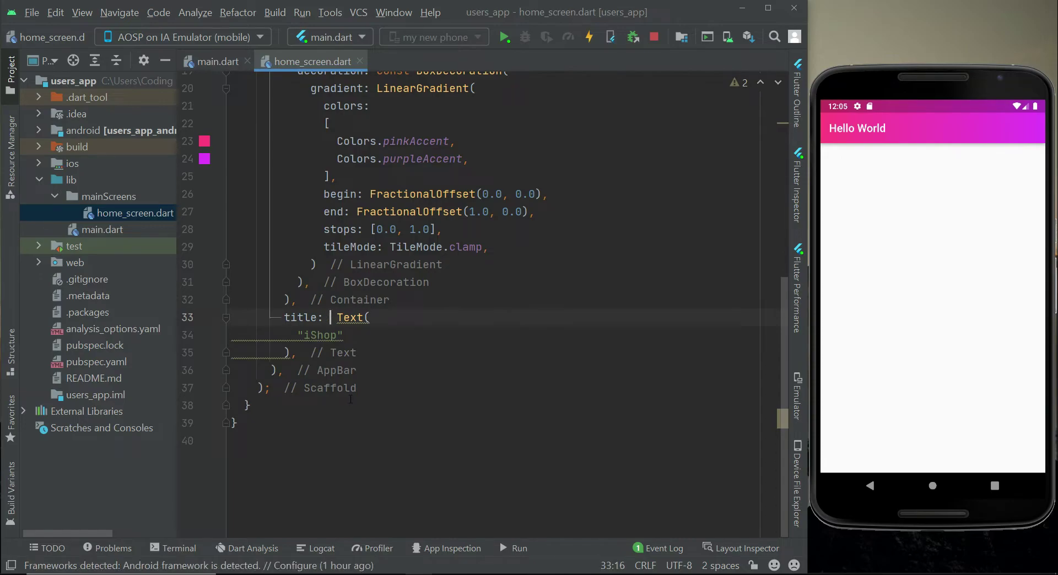
{"action": "type", "text": "const"}
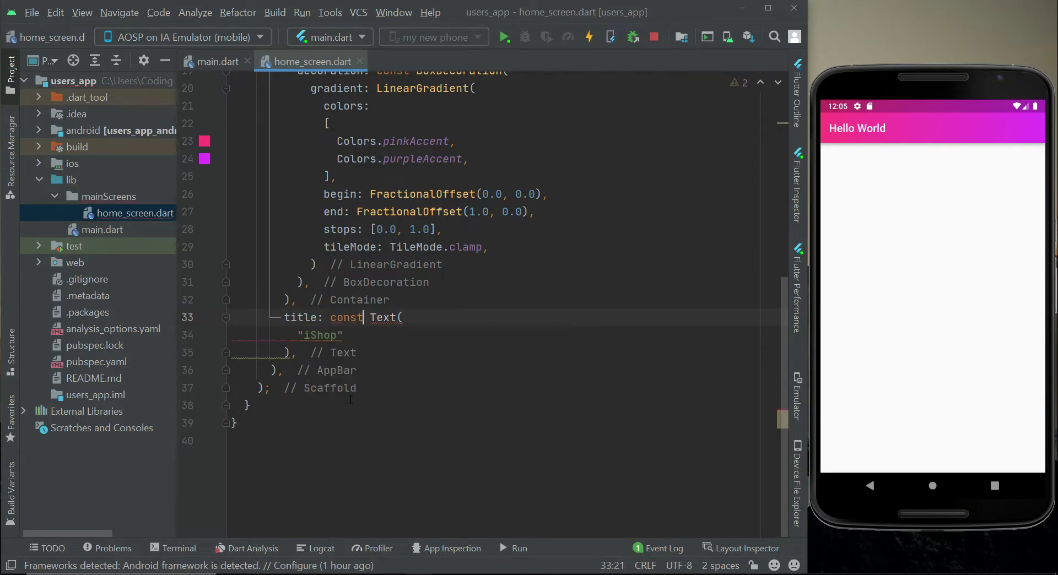
{"action": "double_click", "coordinate": [346, 317]}
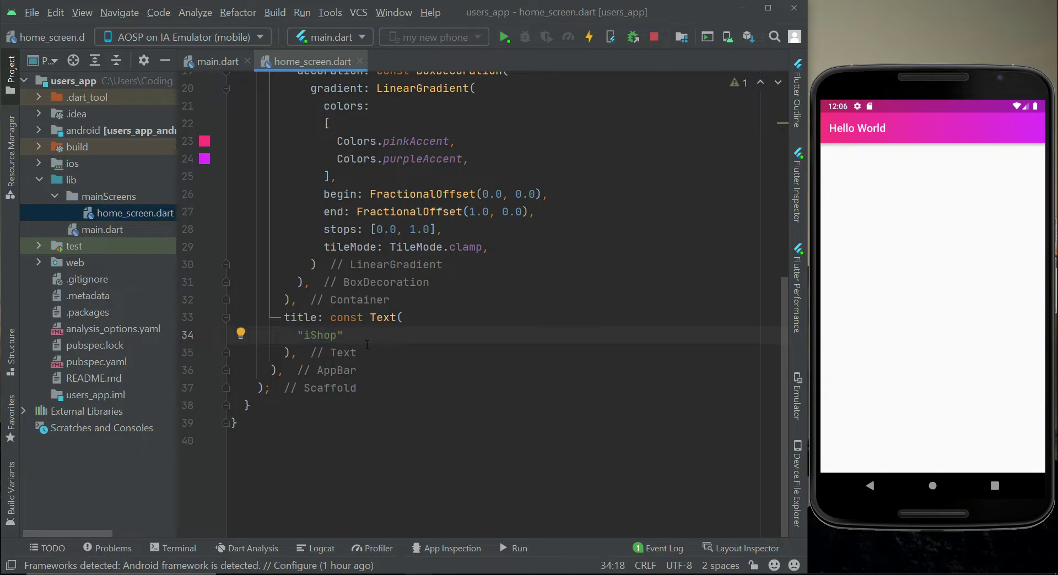
Add style: TextStyle with a fontSize, initially 30, to the title Text
{"action": "key", "text": "enter"}
{"action": "type", "text": "style: ,"}
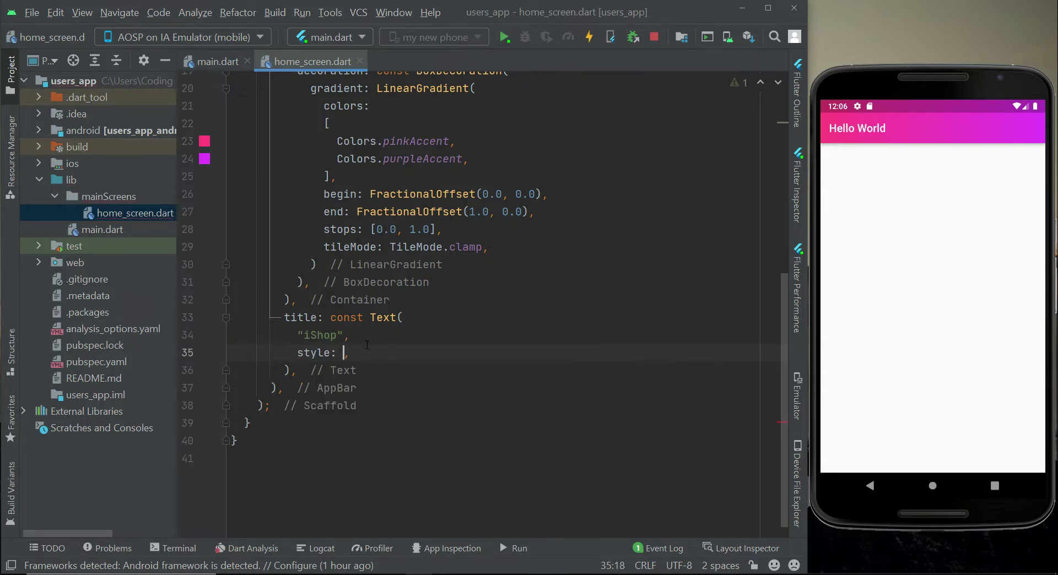
{"action": "type", "text": "TextStyle("}
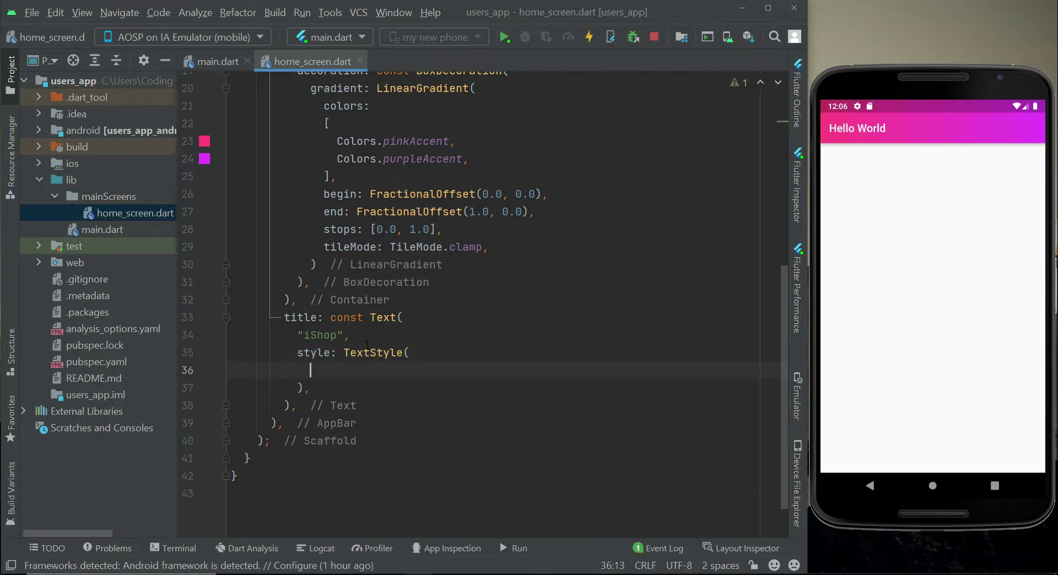
{"action": "type", "text": "fontSize:"}
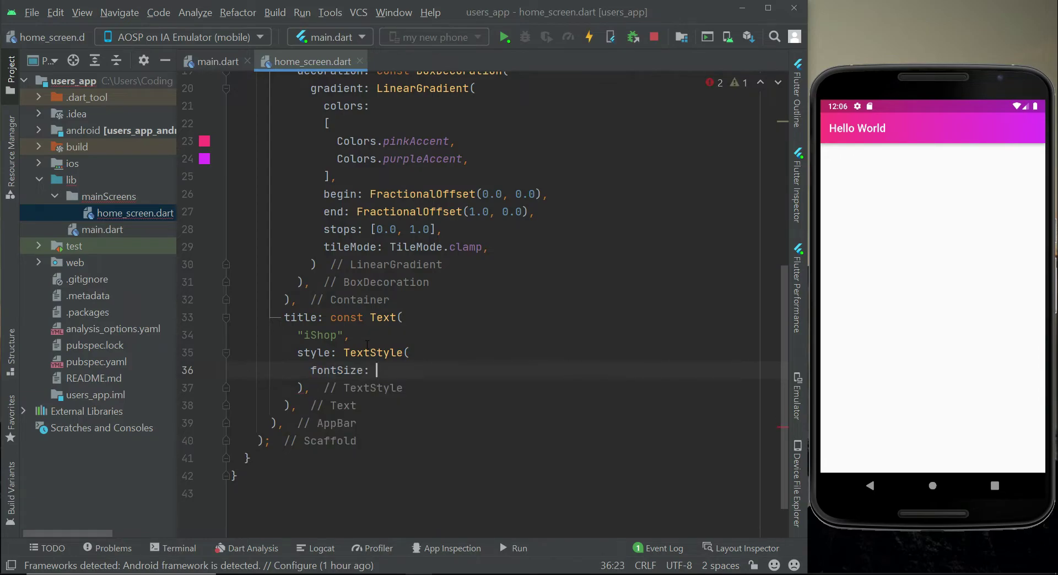
{"action": "type", "text": "30,"}
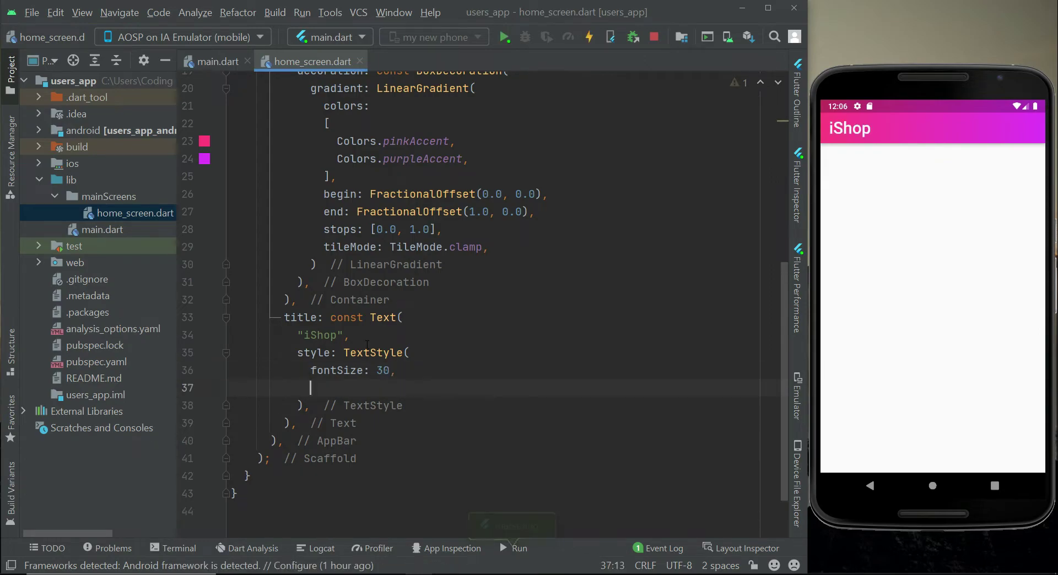
Add fontWeight: FontWeight.bold and change the font size to 24
{"action": "type", "text": "fon"}
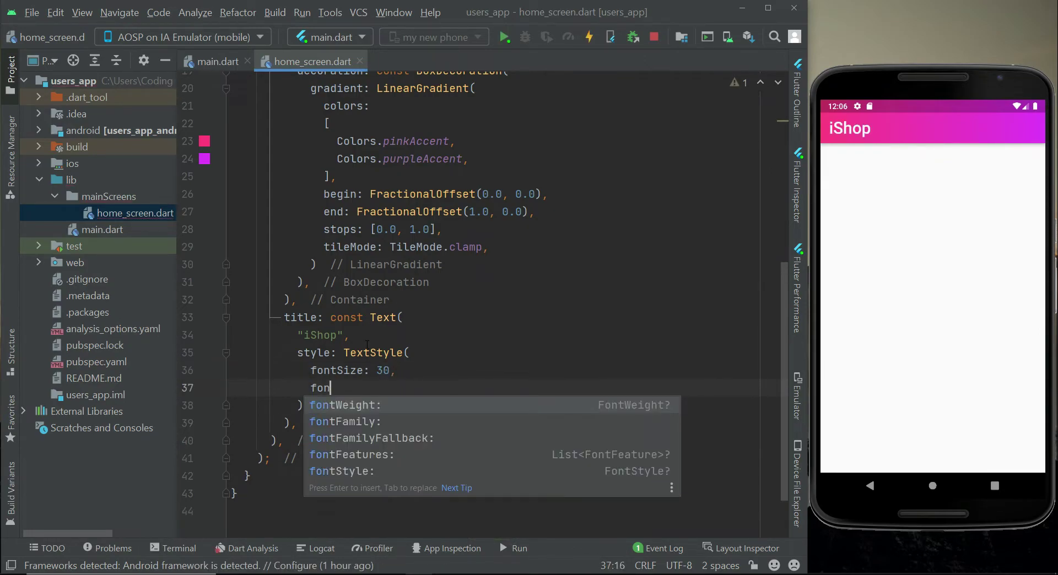
{"action": "type", "text": "Weight: Fo"}
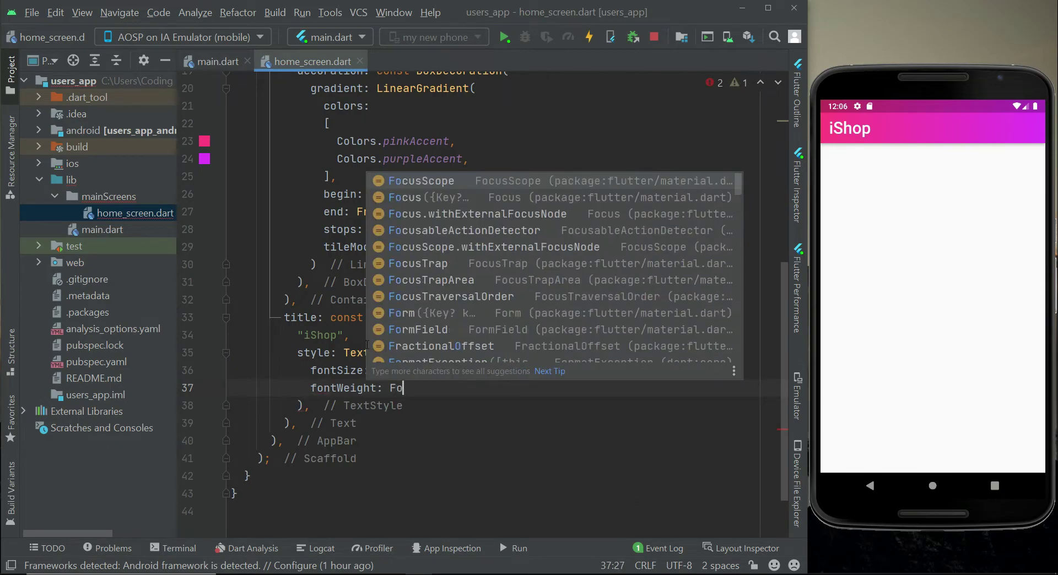
{"action": "type", "text": "ntWeight.bold"}
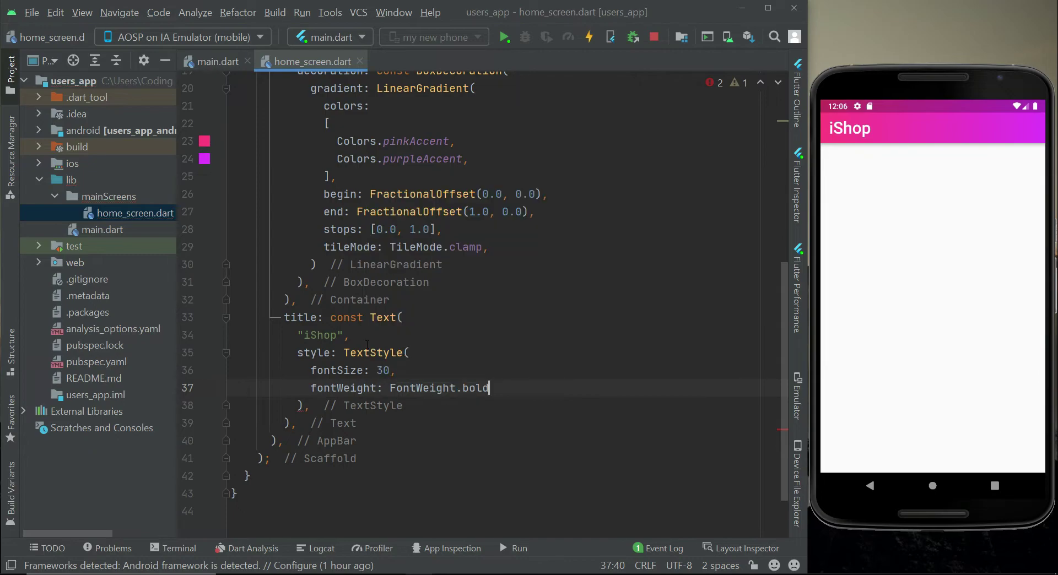
{"action": "type", "text": ","}
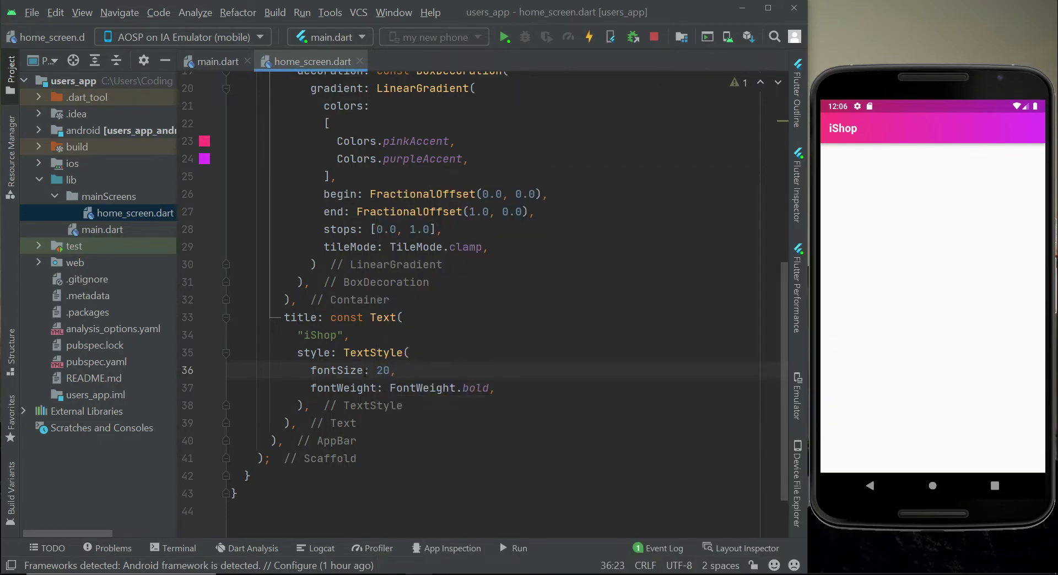
{"action": "type", "text": "24"}
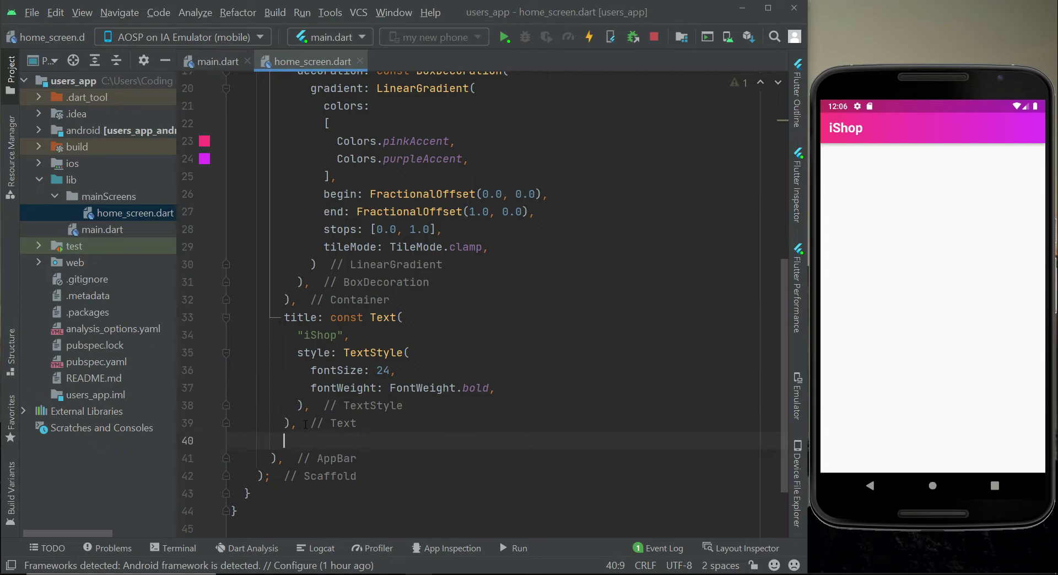
Add centerTitle: true to the AppBar and reload to centre the title
{"action": "type", "text": "centerTitle: ,"}
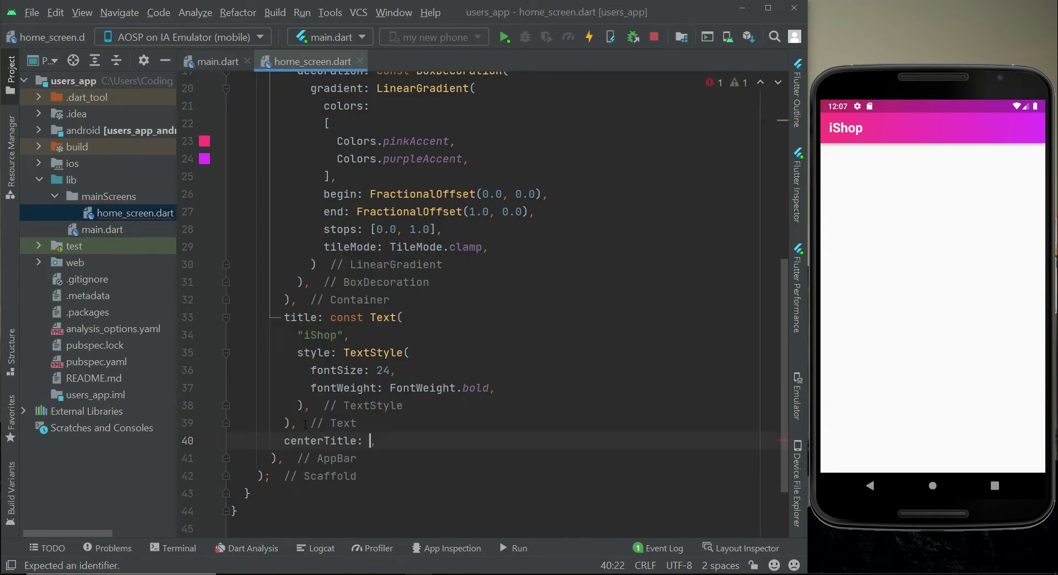
{"action": "double_click", "coordinate": [321, 440]}
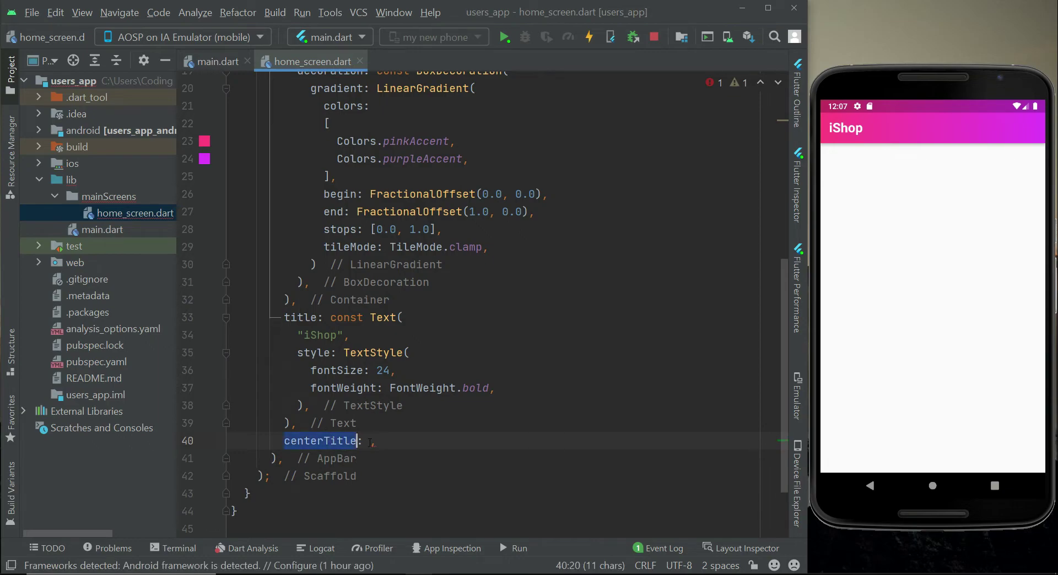
{"action": "type", "text": "true"}
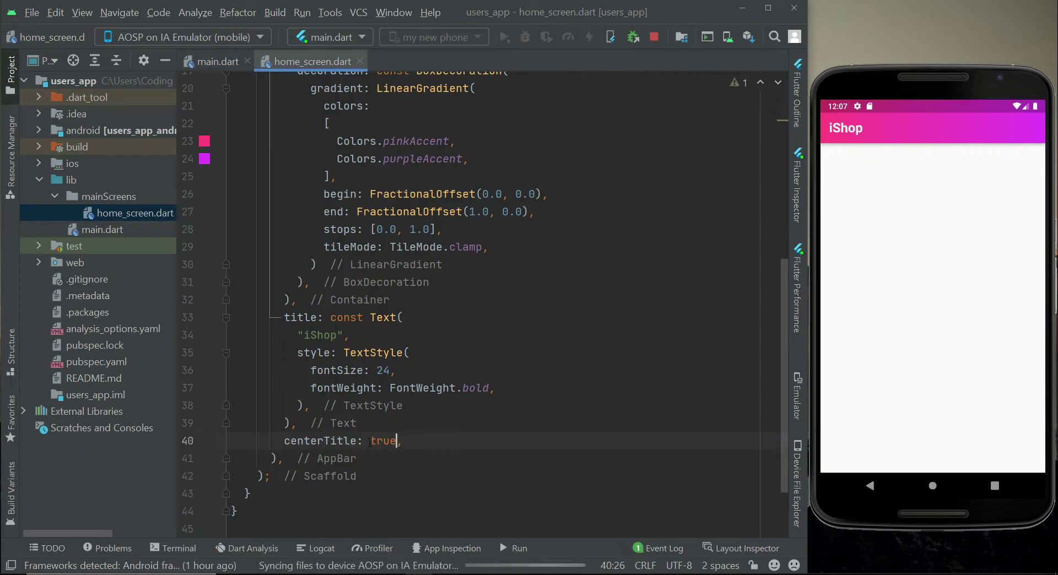
{"action": "left_click", "coordinate": [588, 36]}
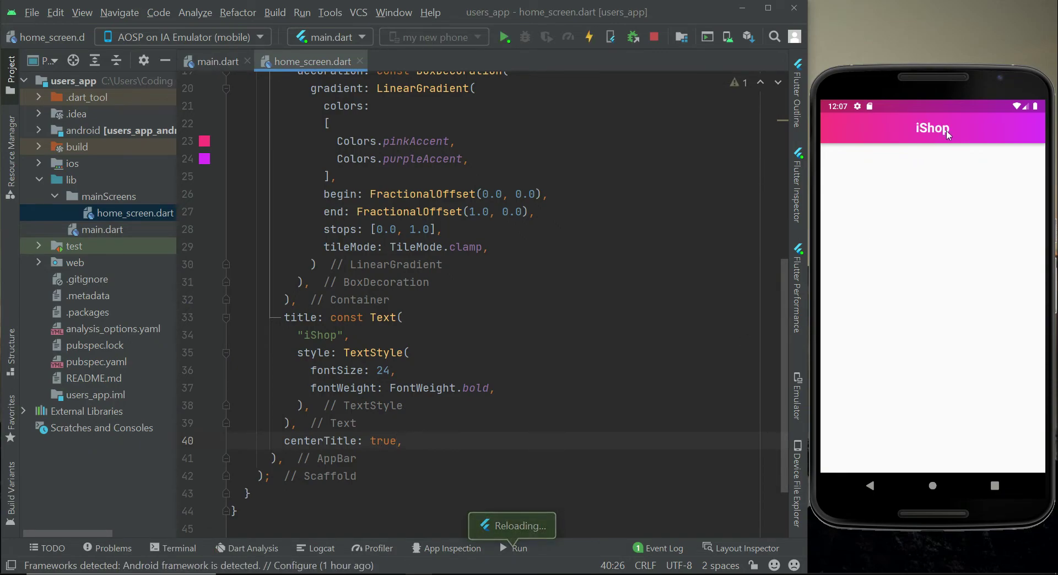